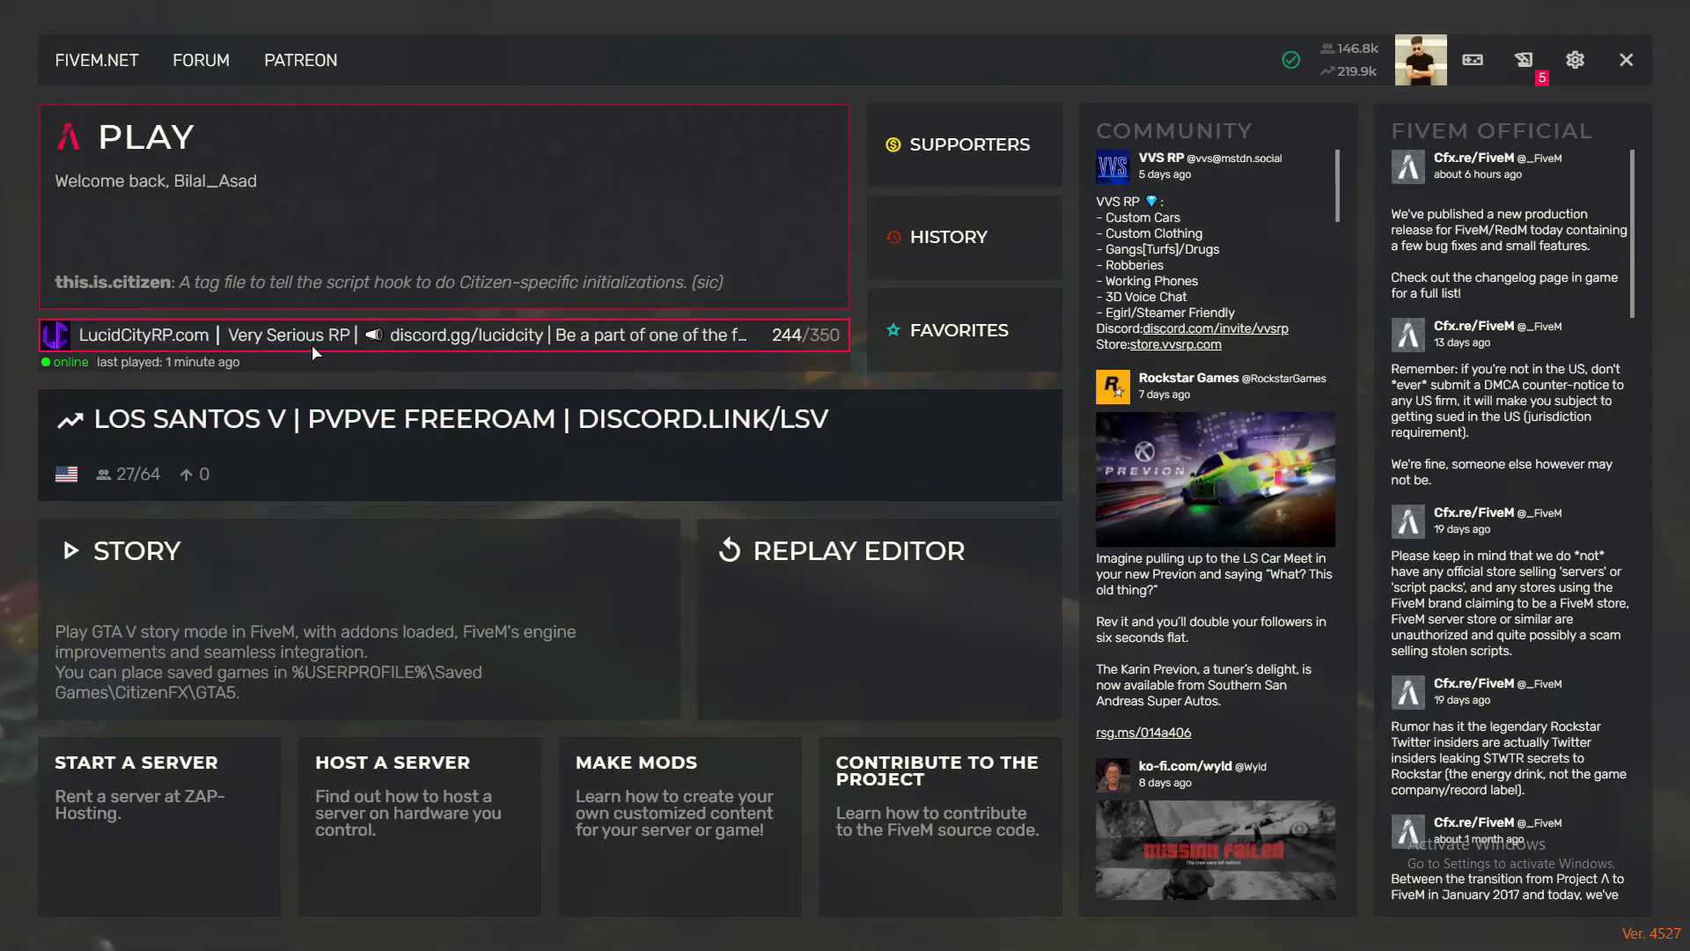
Join the last-played Lucid City RP server and dismiss the connection-failed error.
left_click(431, 335)
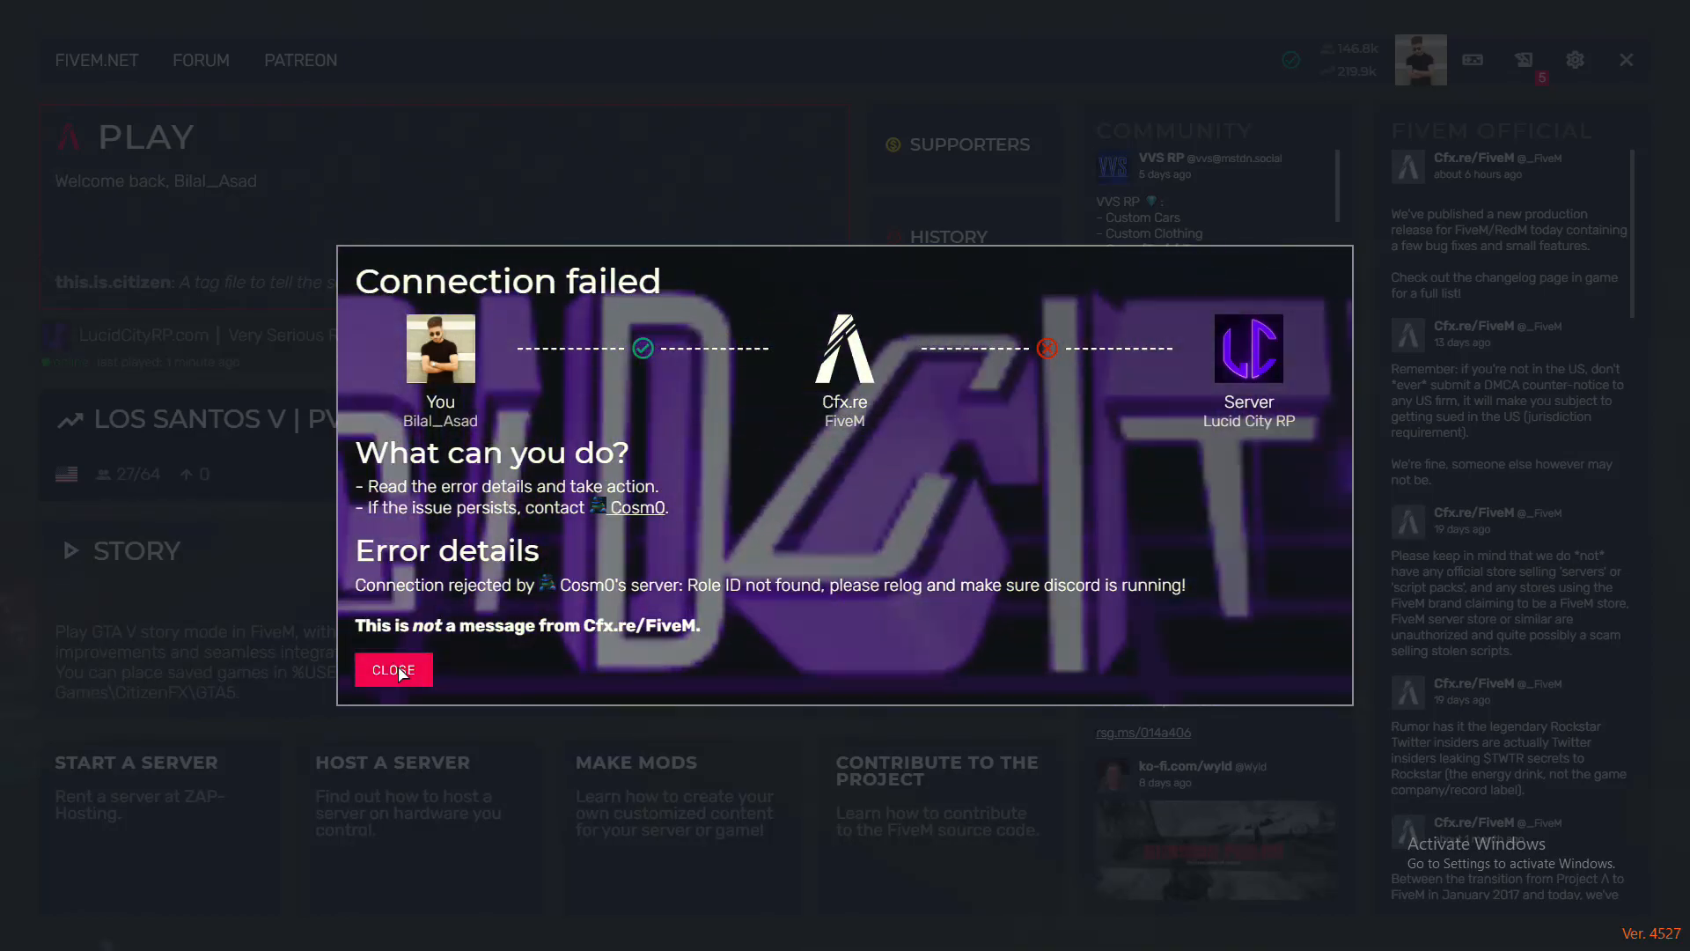
left_click(392, 669)
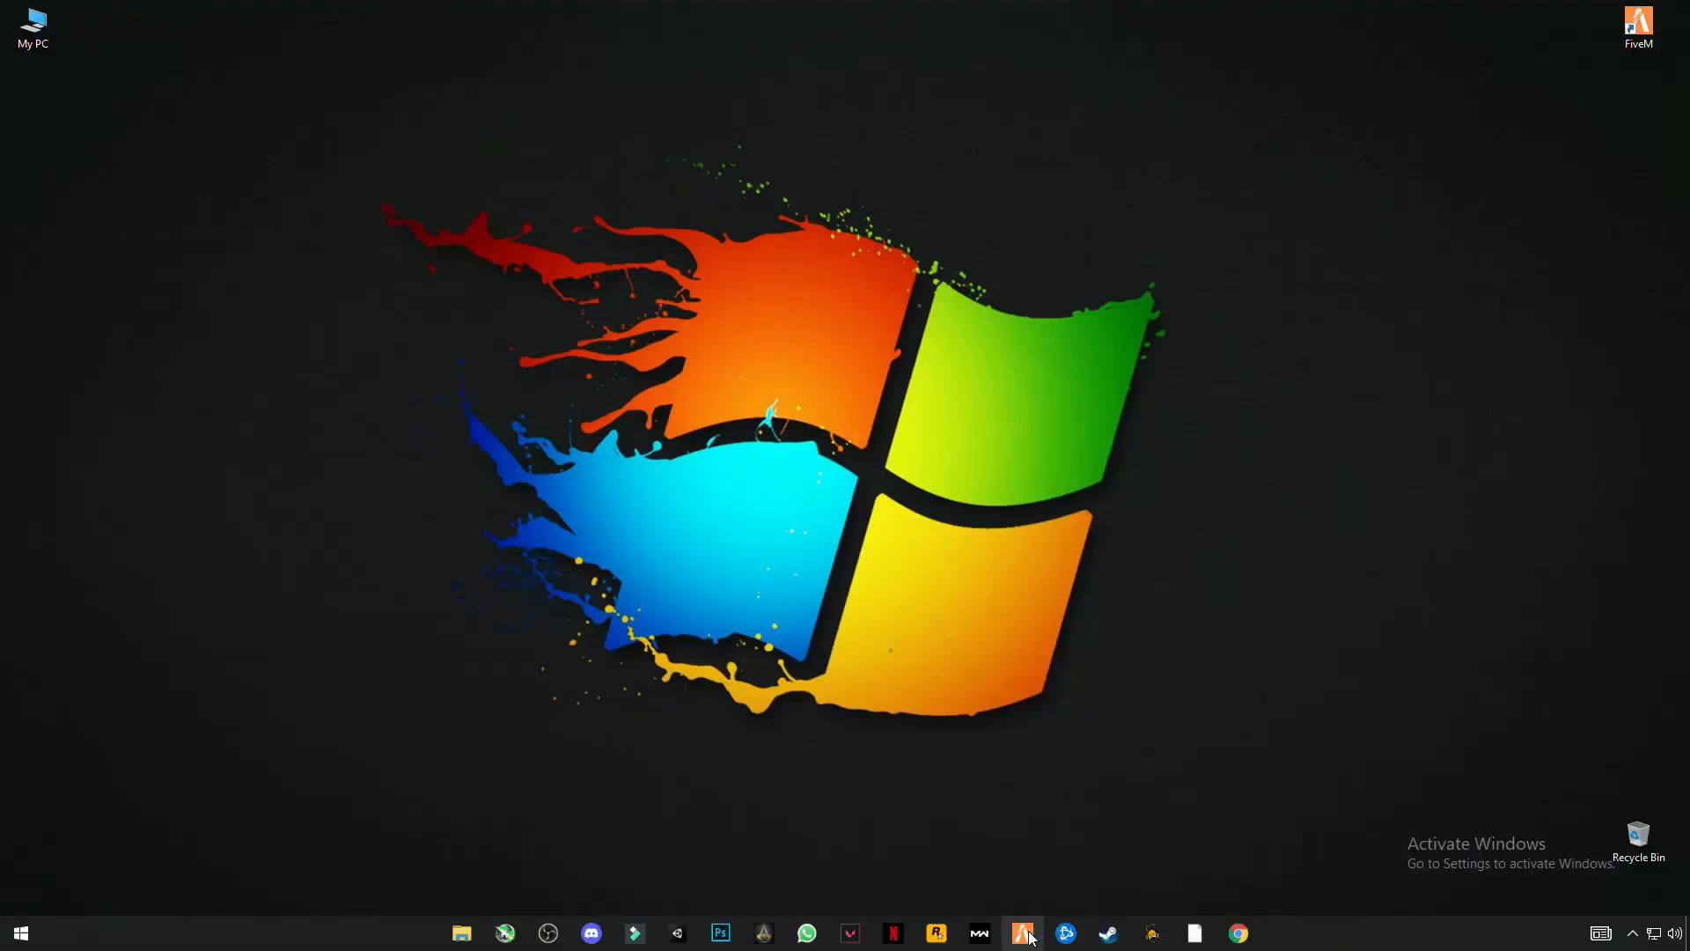
Restore the FiveM window and open the VVS RP server's details from the server list.
left_click(1021, 933)
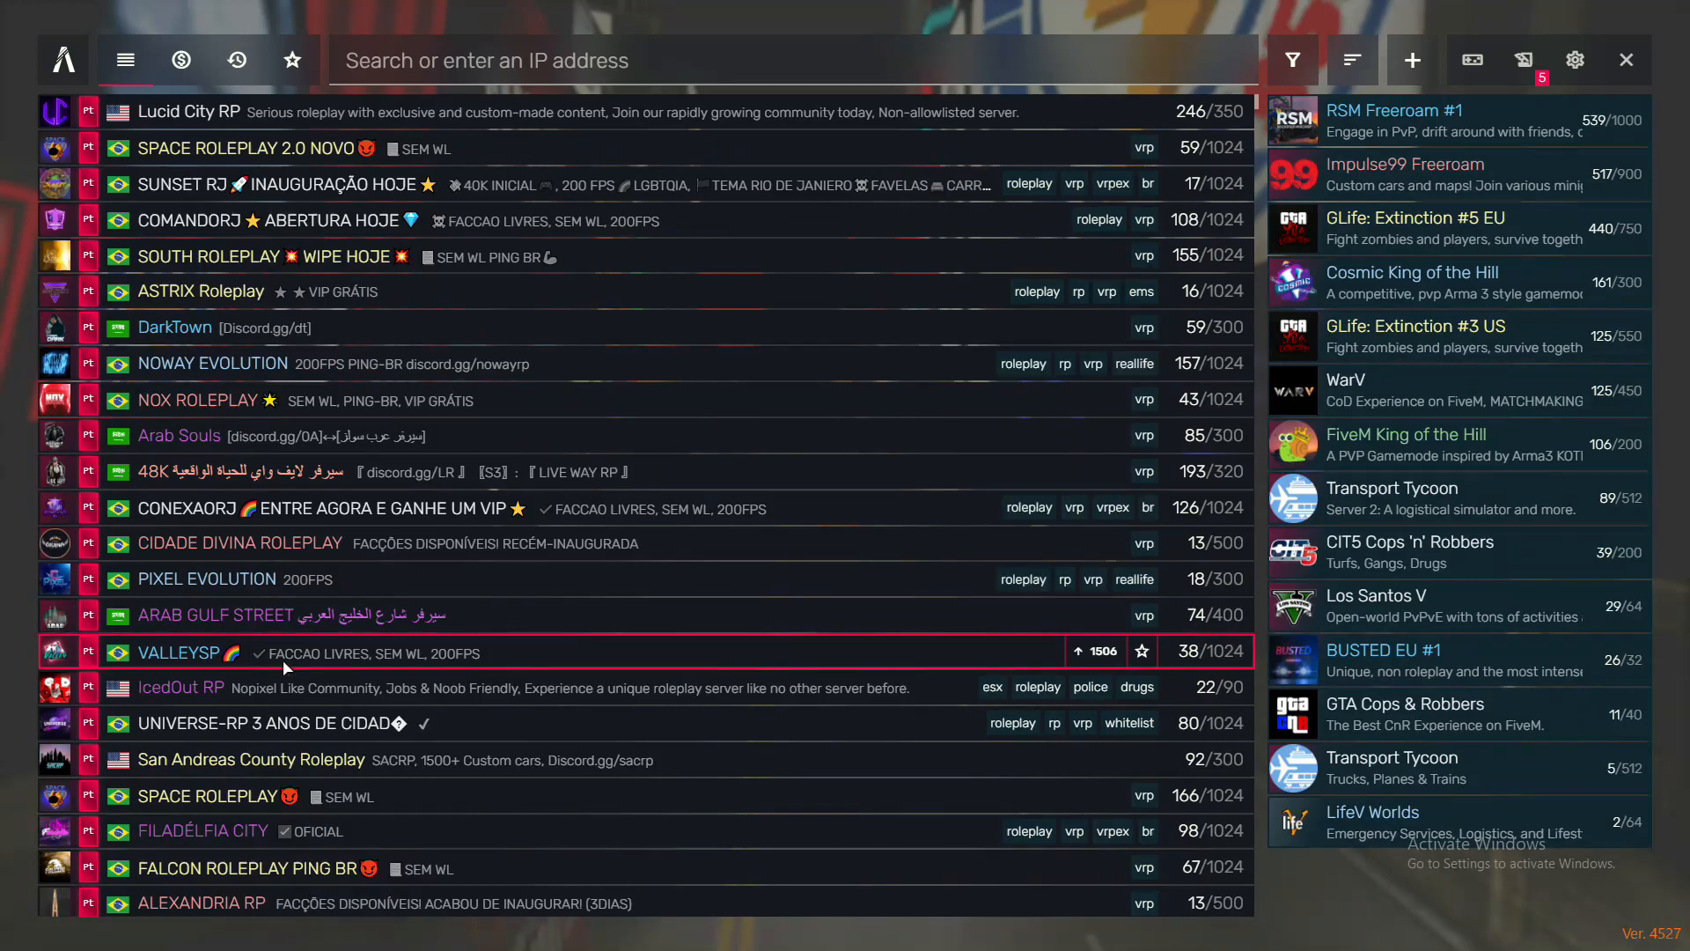
scroll("down", 3)
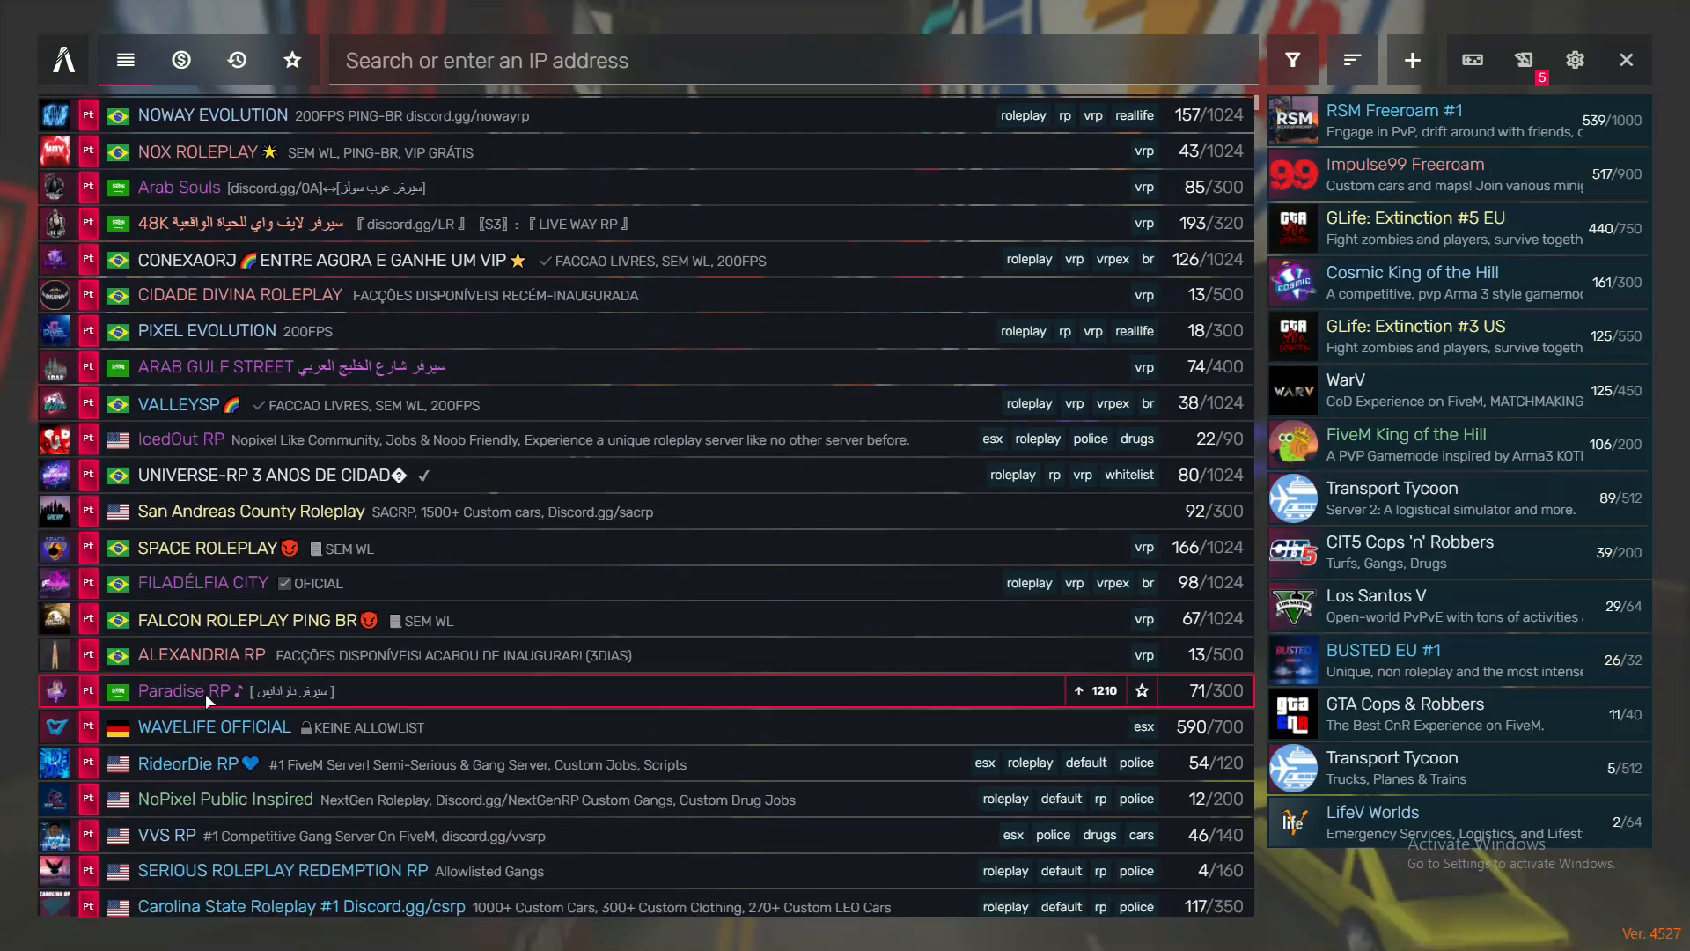
left_click(166, 835)
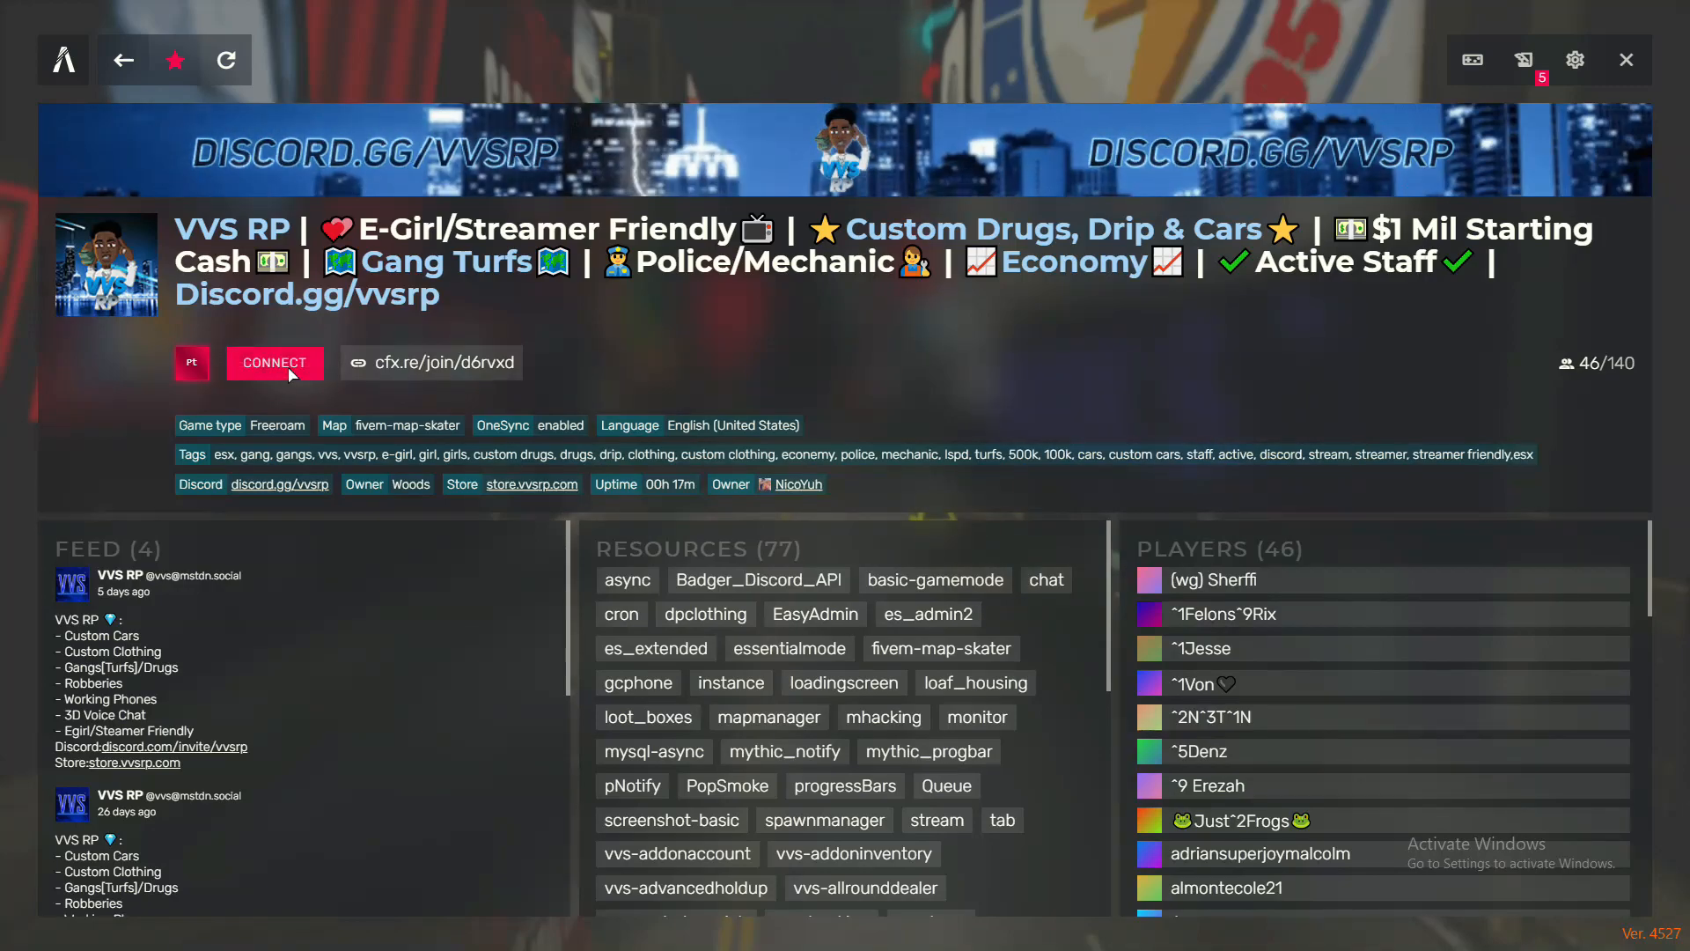
Connect to VVS RP and accept restarting the game for the required version.
left_click(275, 362)
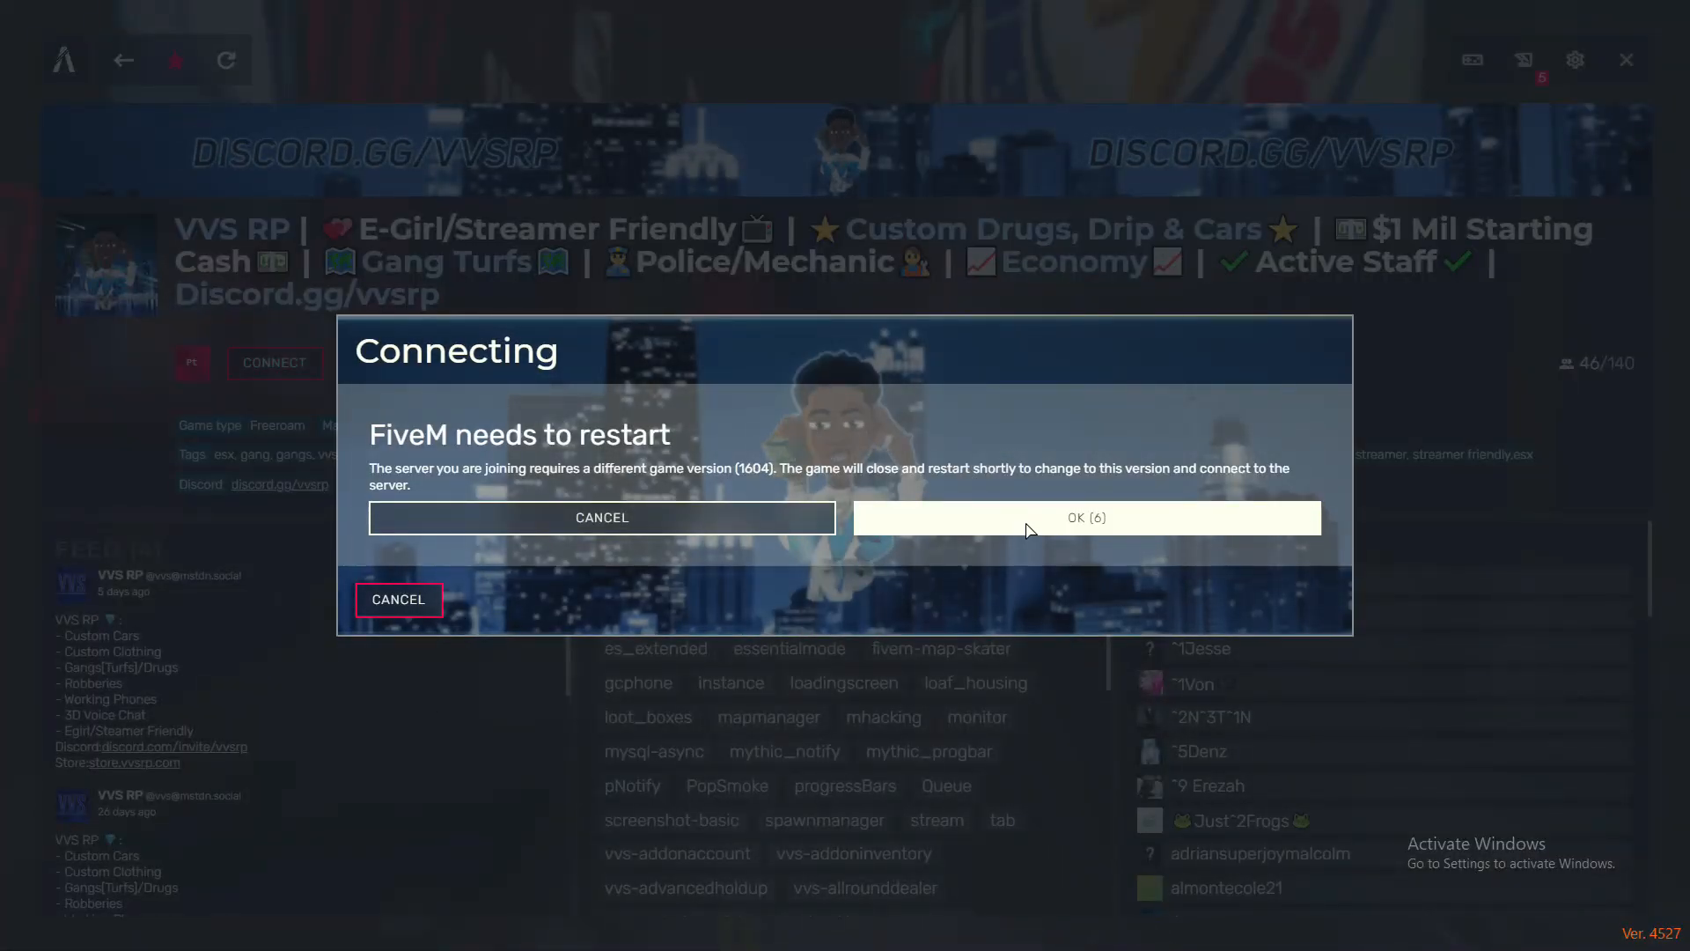
left_click(1084, 518)
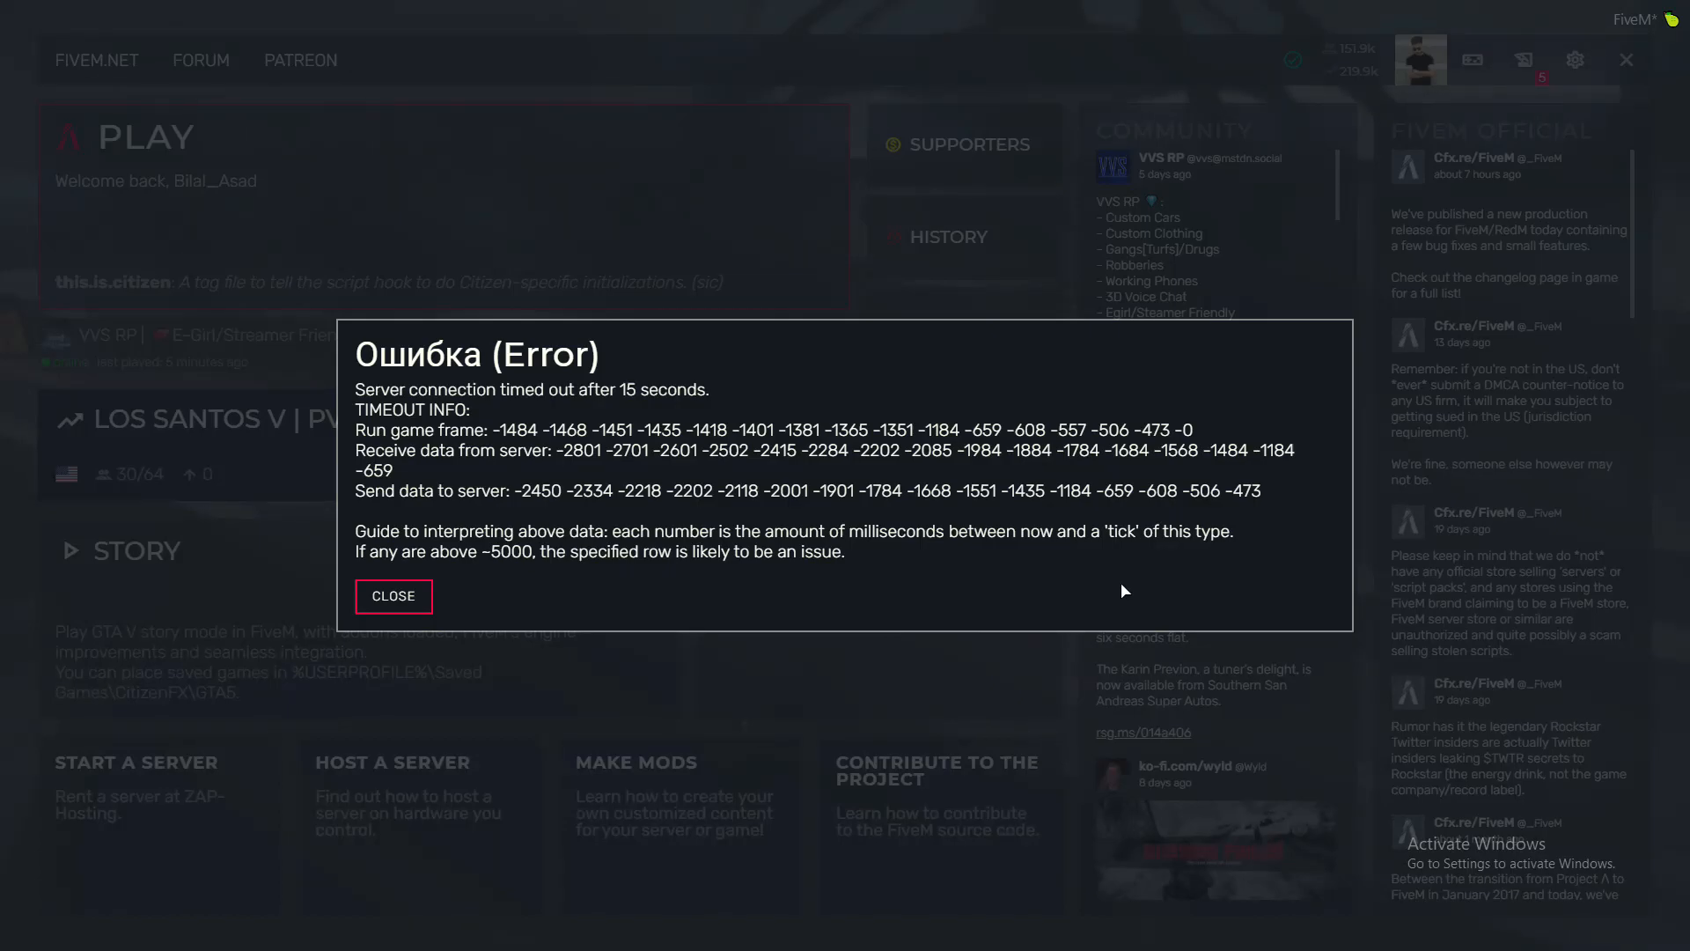
mouse_move(405, 521)
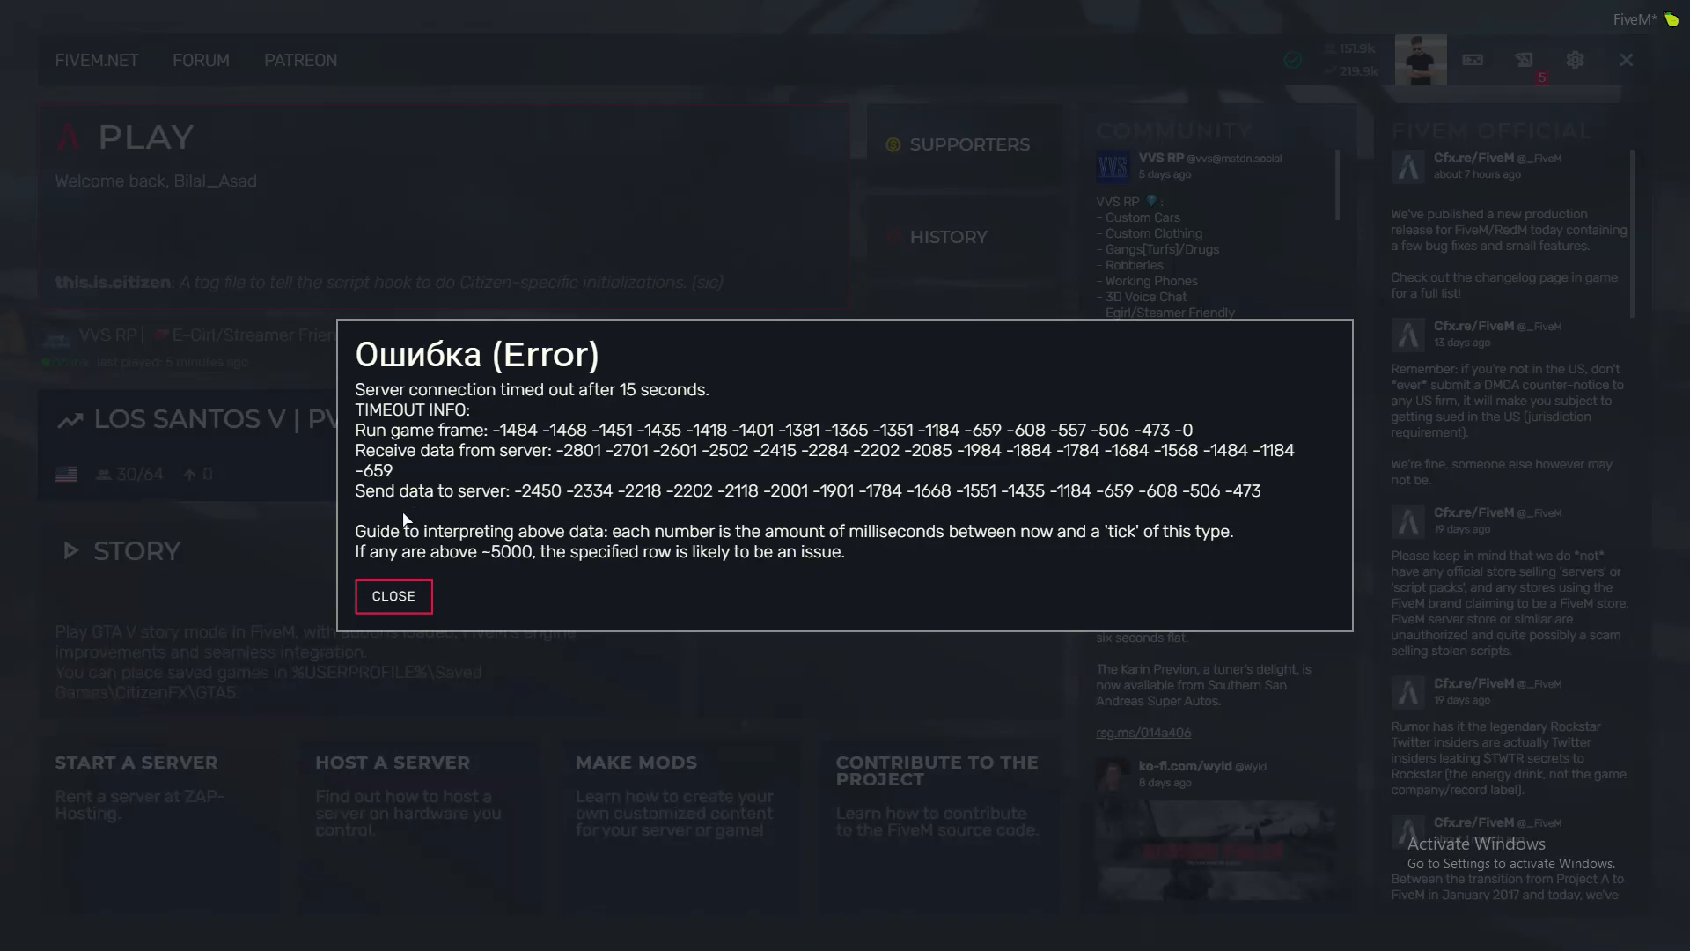
Dismiss the connection-timed-out error and reconnect to the last-played VVS RP server.
left_click(392, 595)
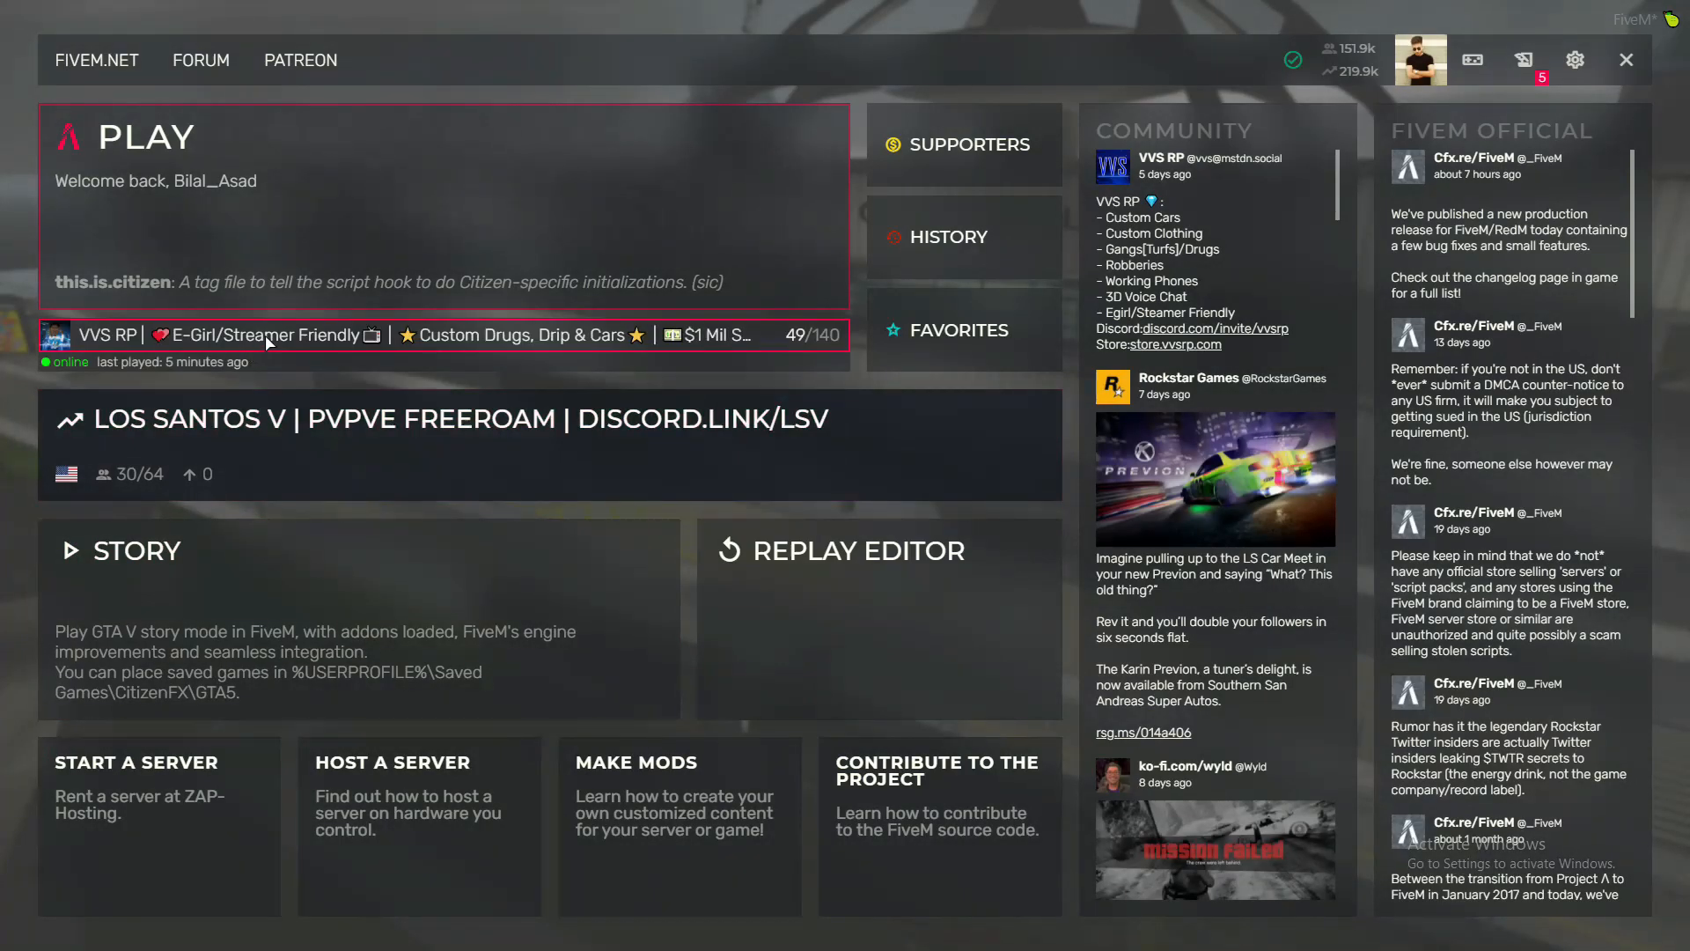
left_click(267, 334)
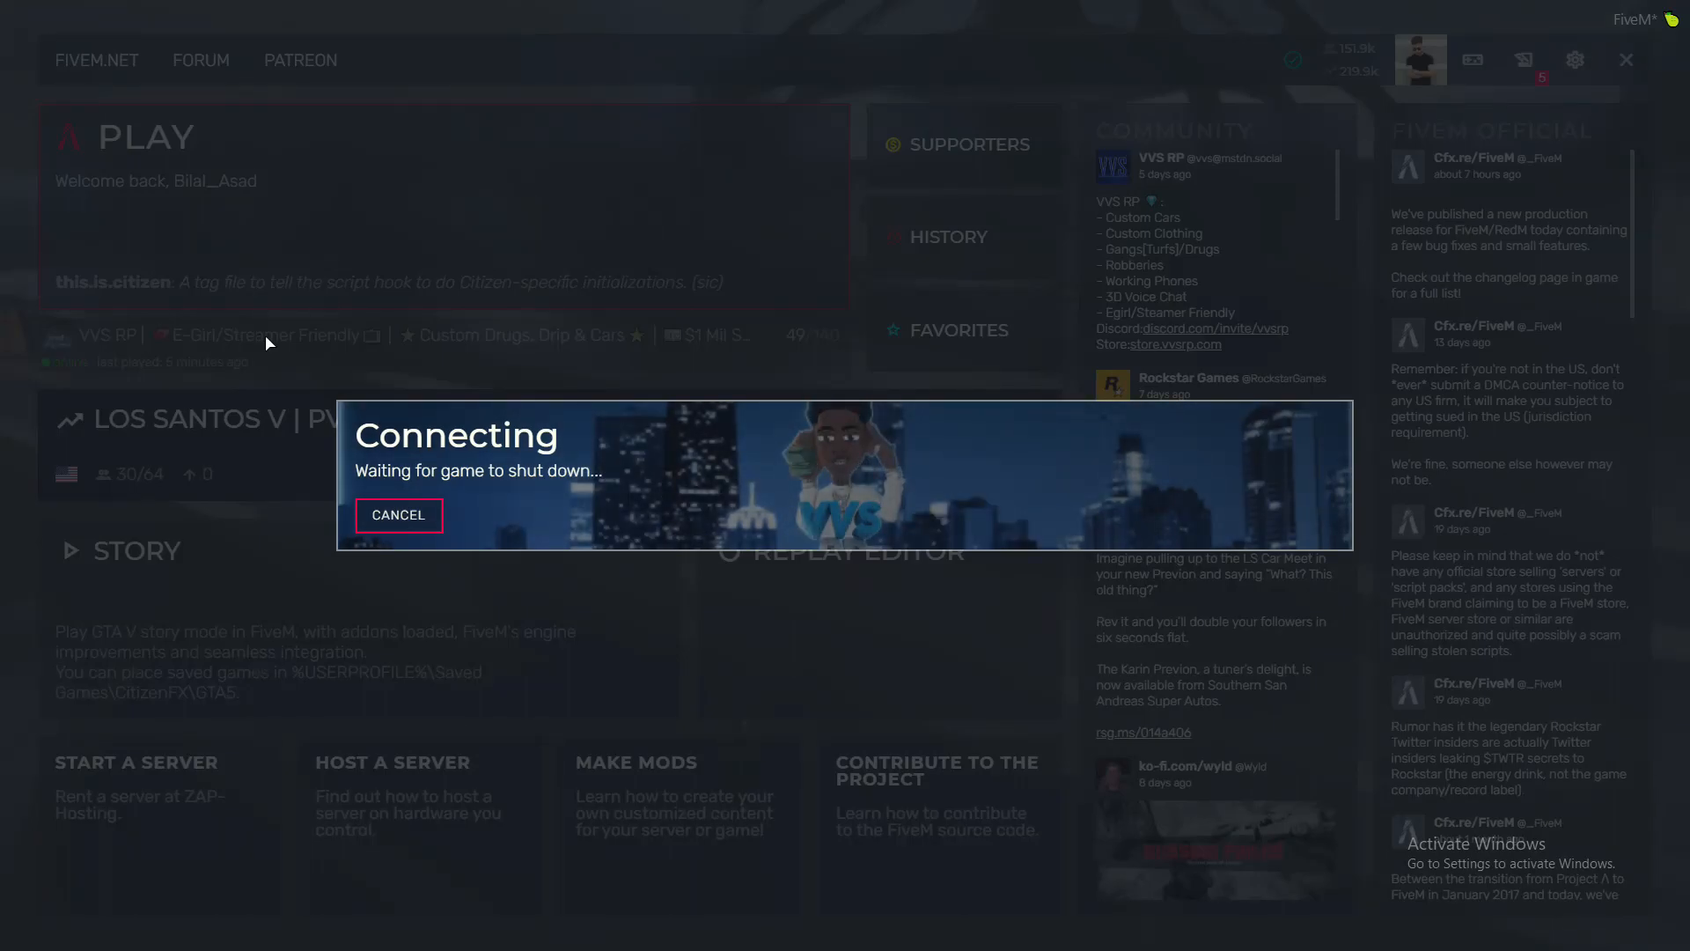
Cancel the pending VVS RP connection and exit FiveM to the desktop.
left_click(396, 514)
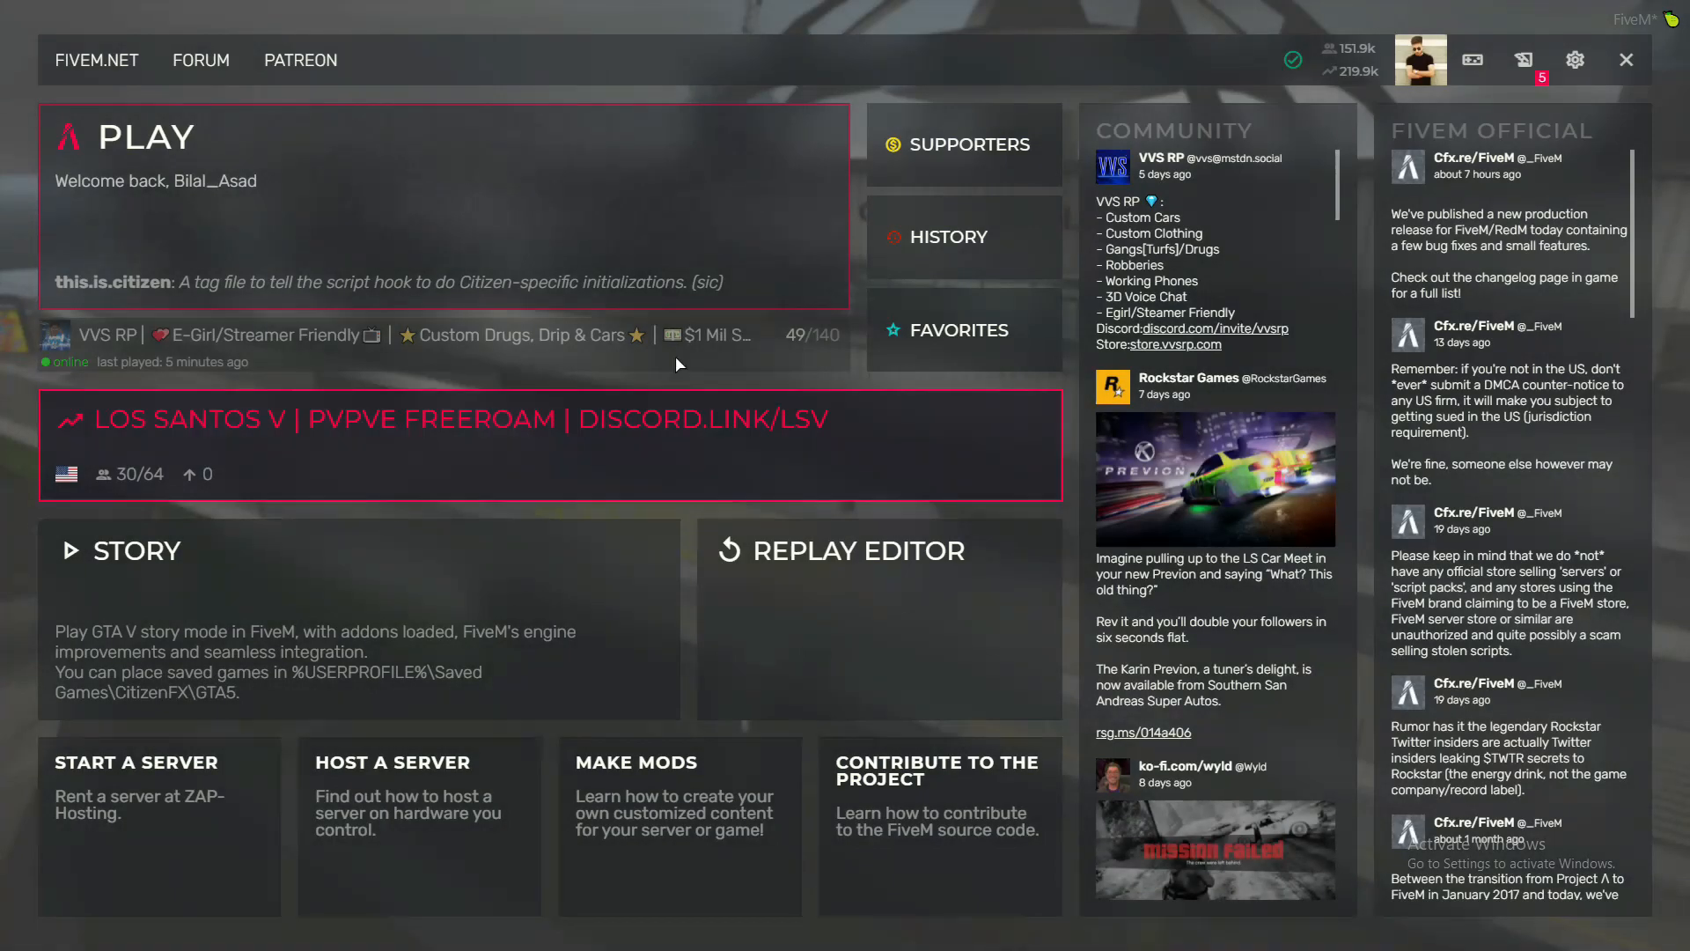
left_click(1627, 59)
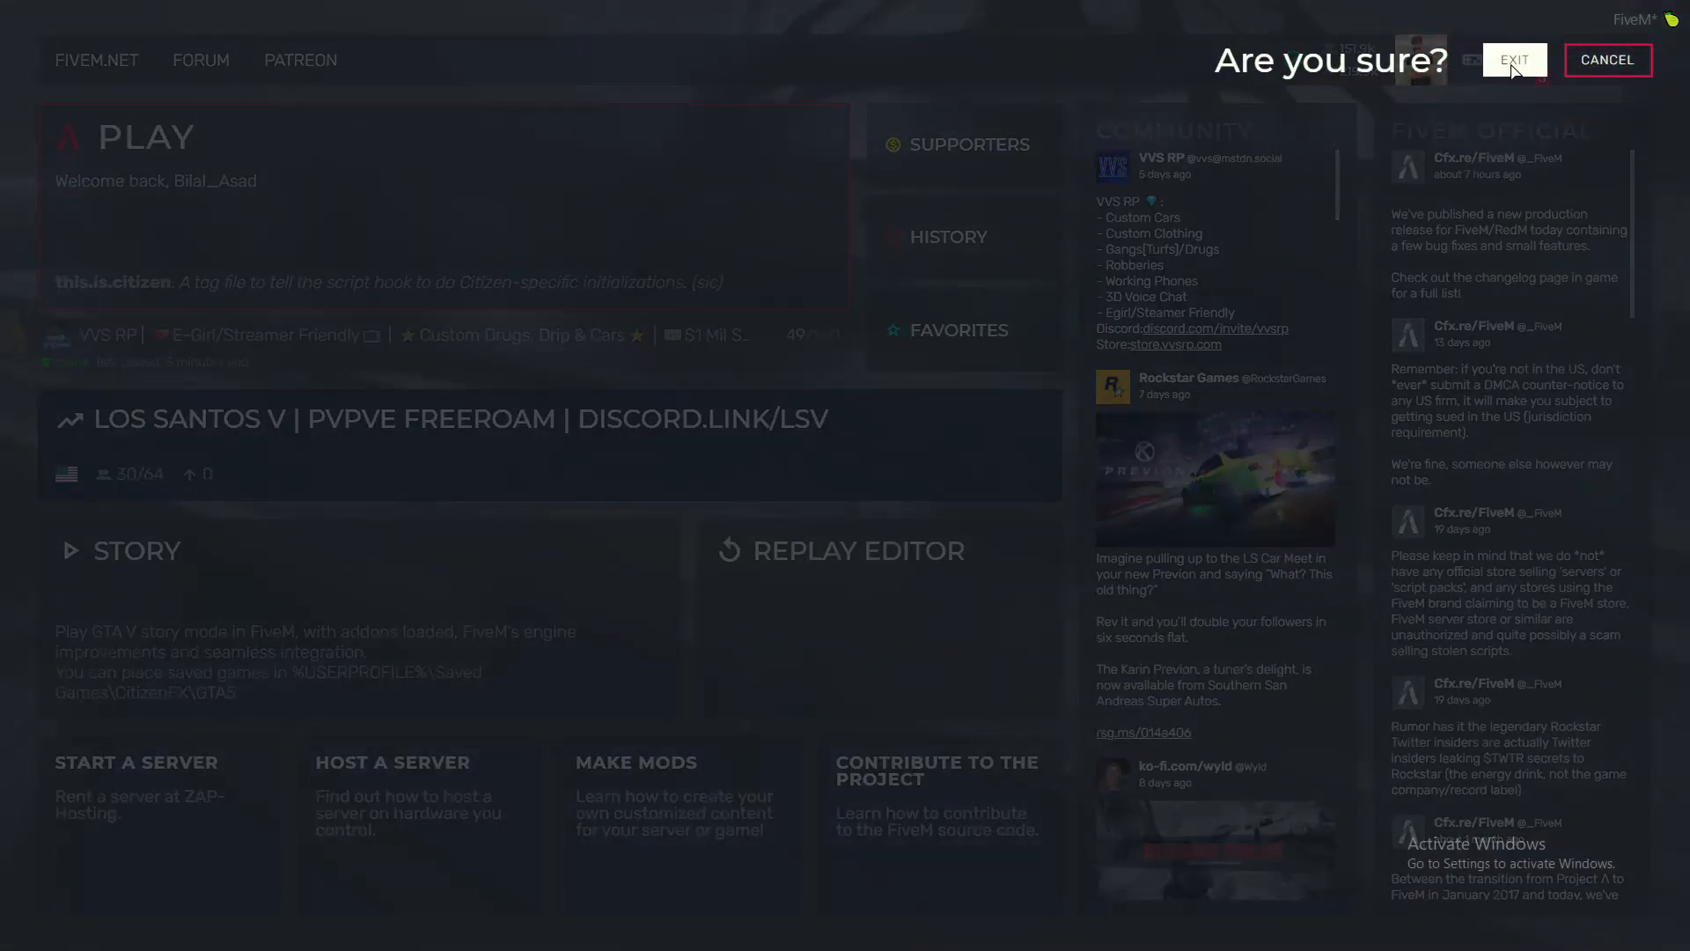
left_click(1514, 60)
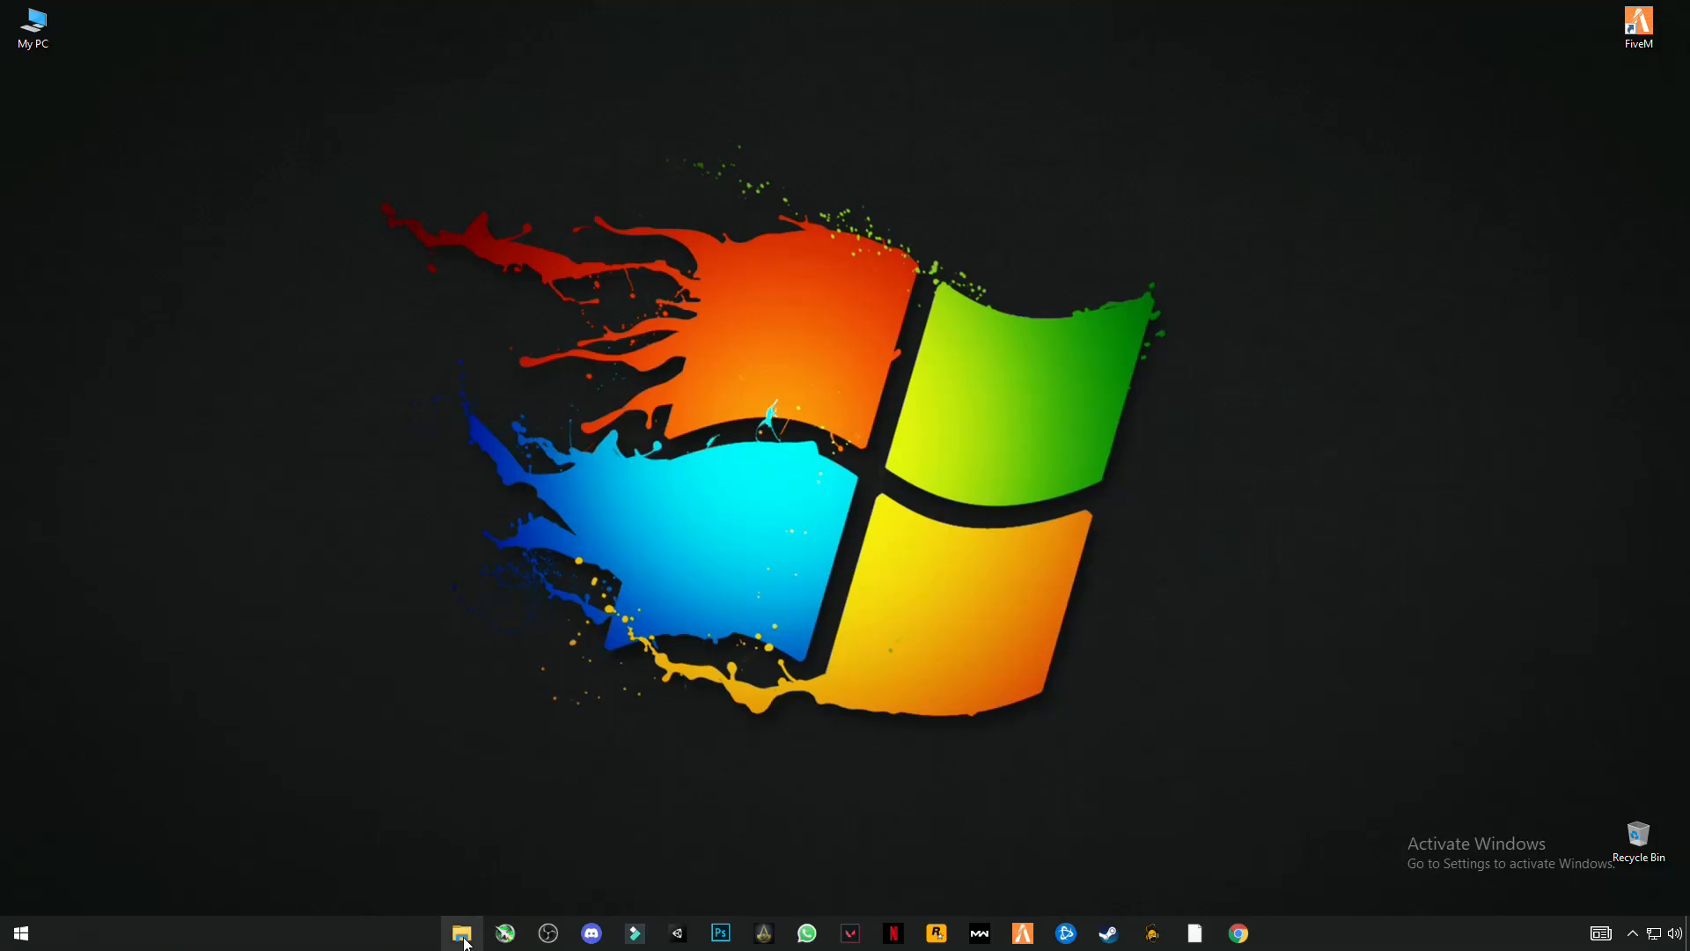
In Downloads, open the FiveM Application data files folder and select all the replacement files to copy.
left_click(462, 933)
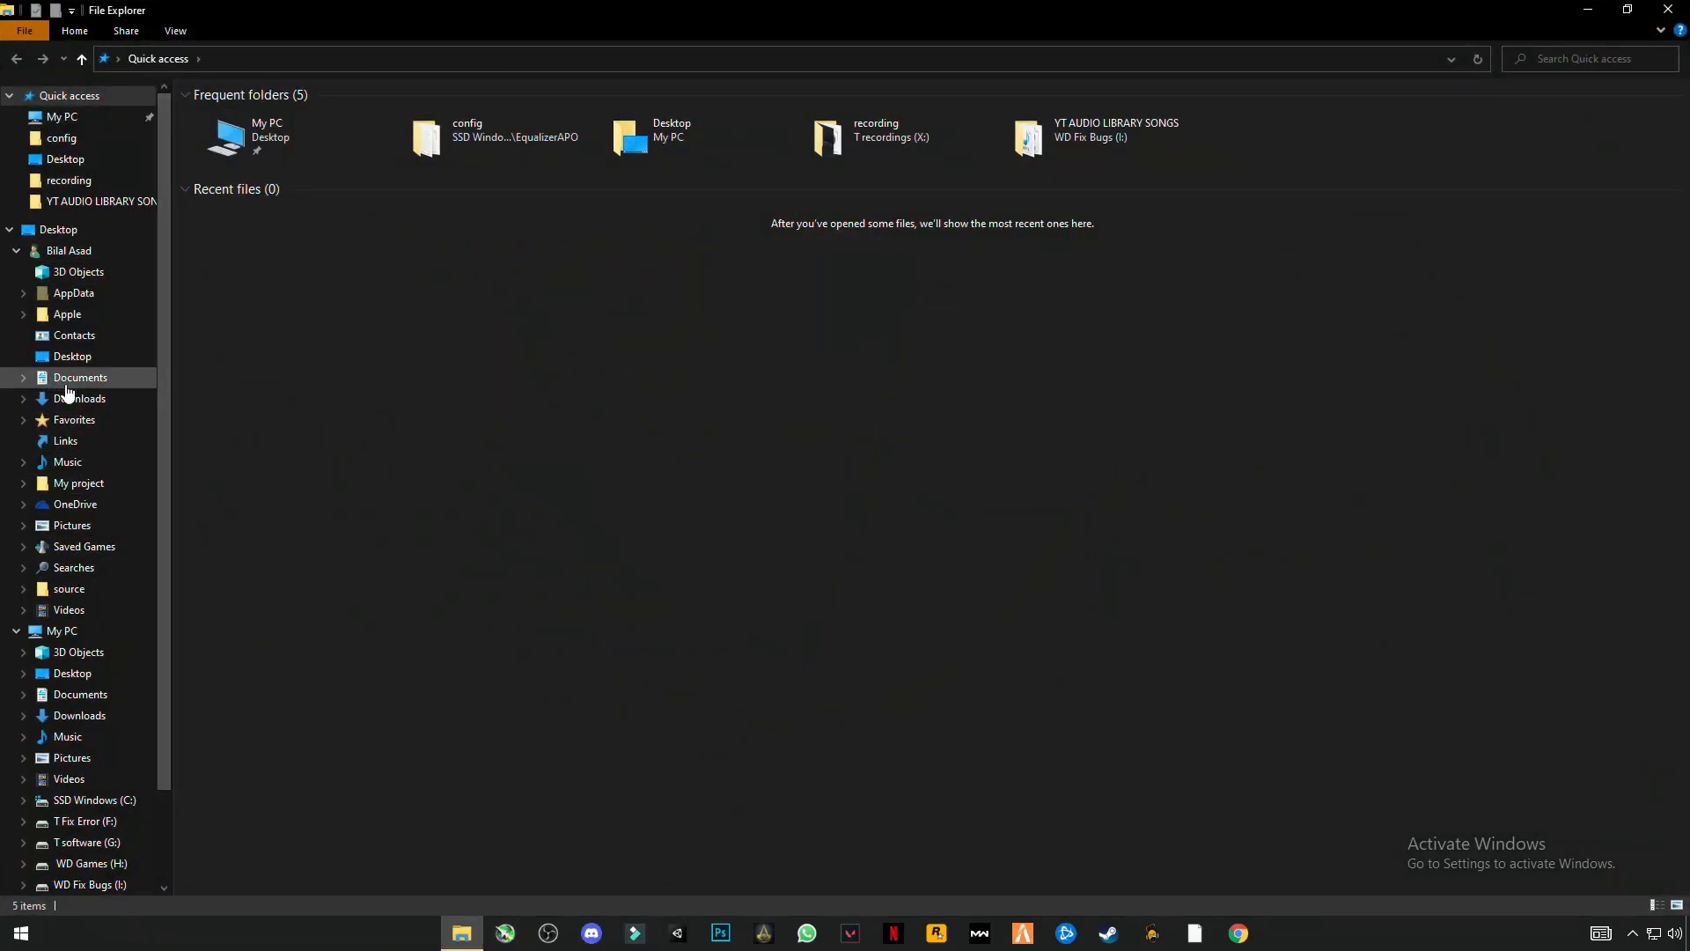
mouse_move(80, 398)
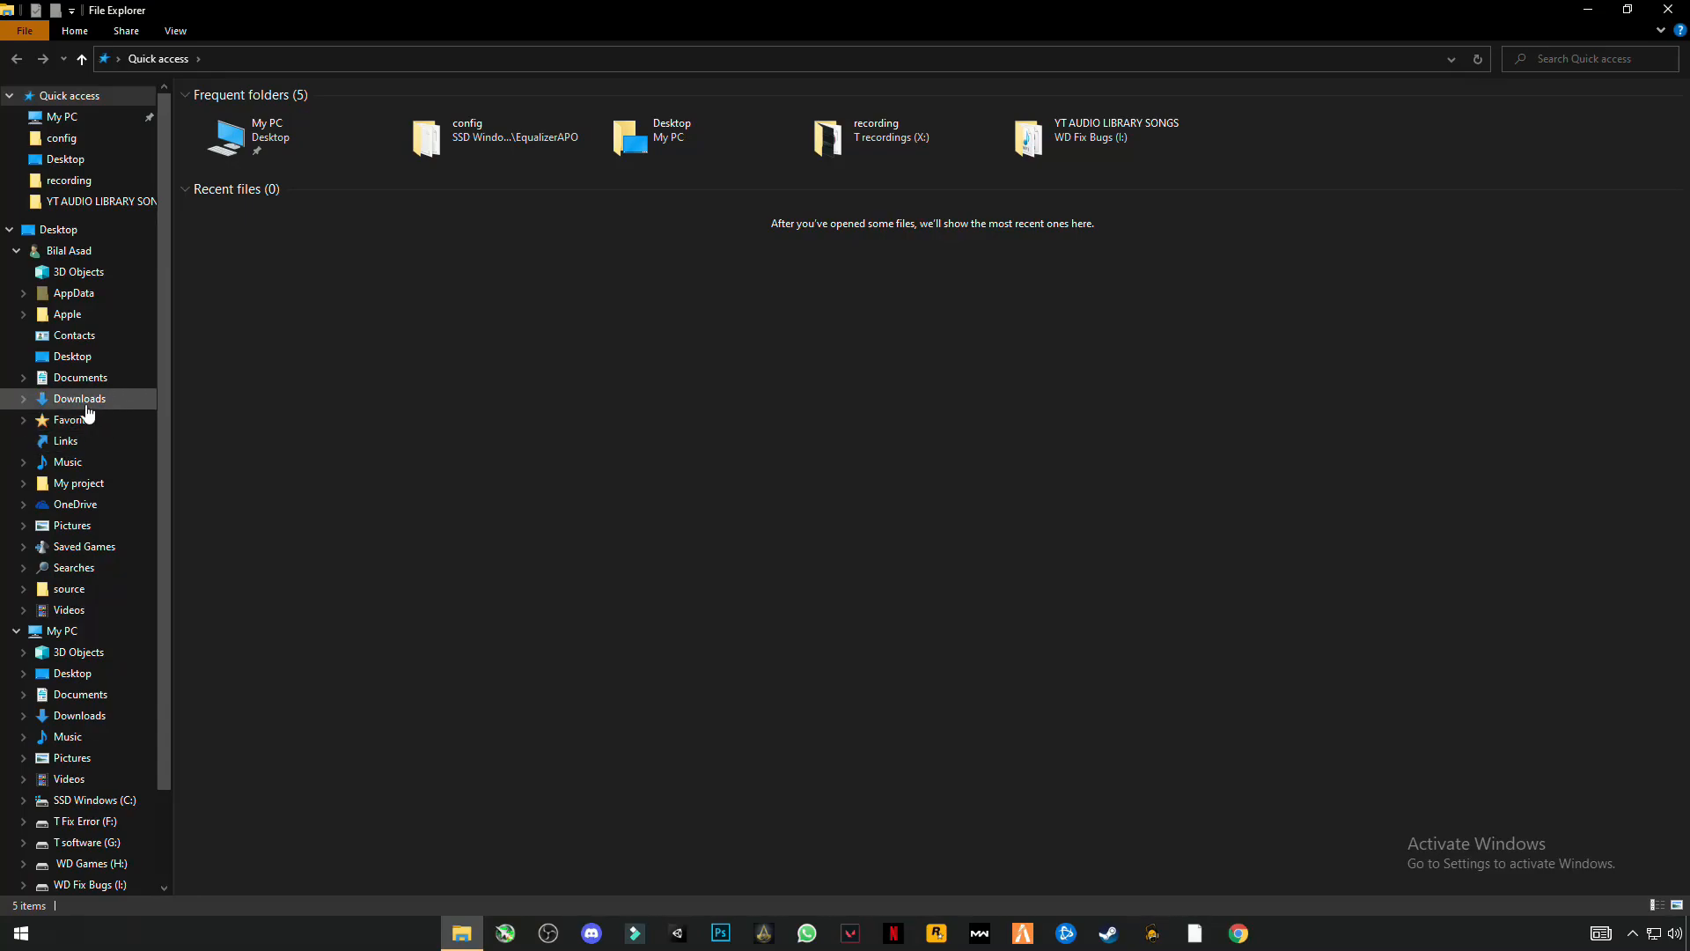
left_click(80, 399)
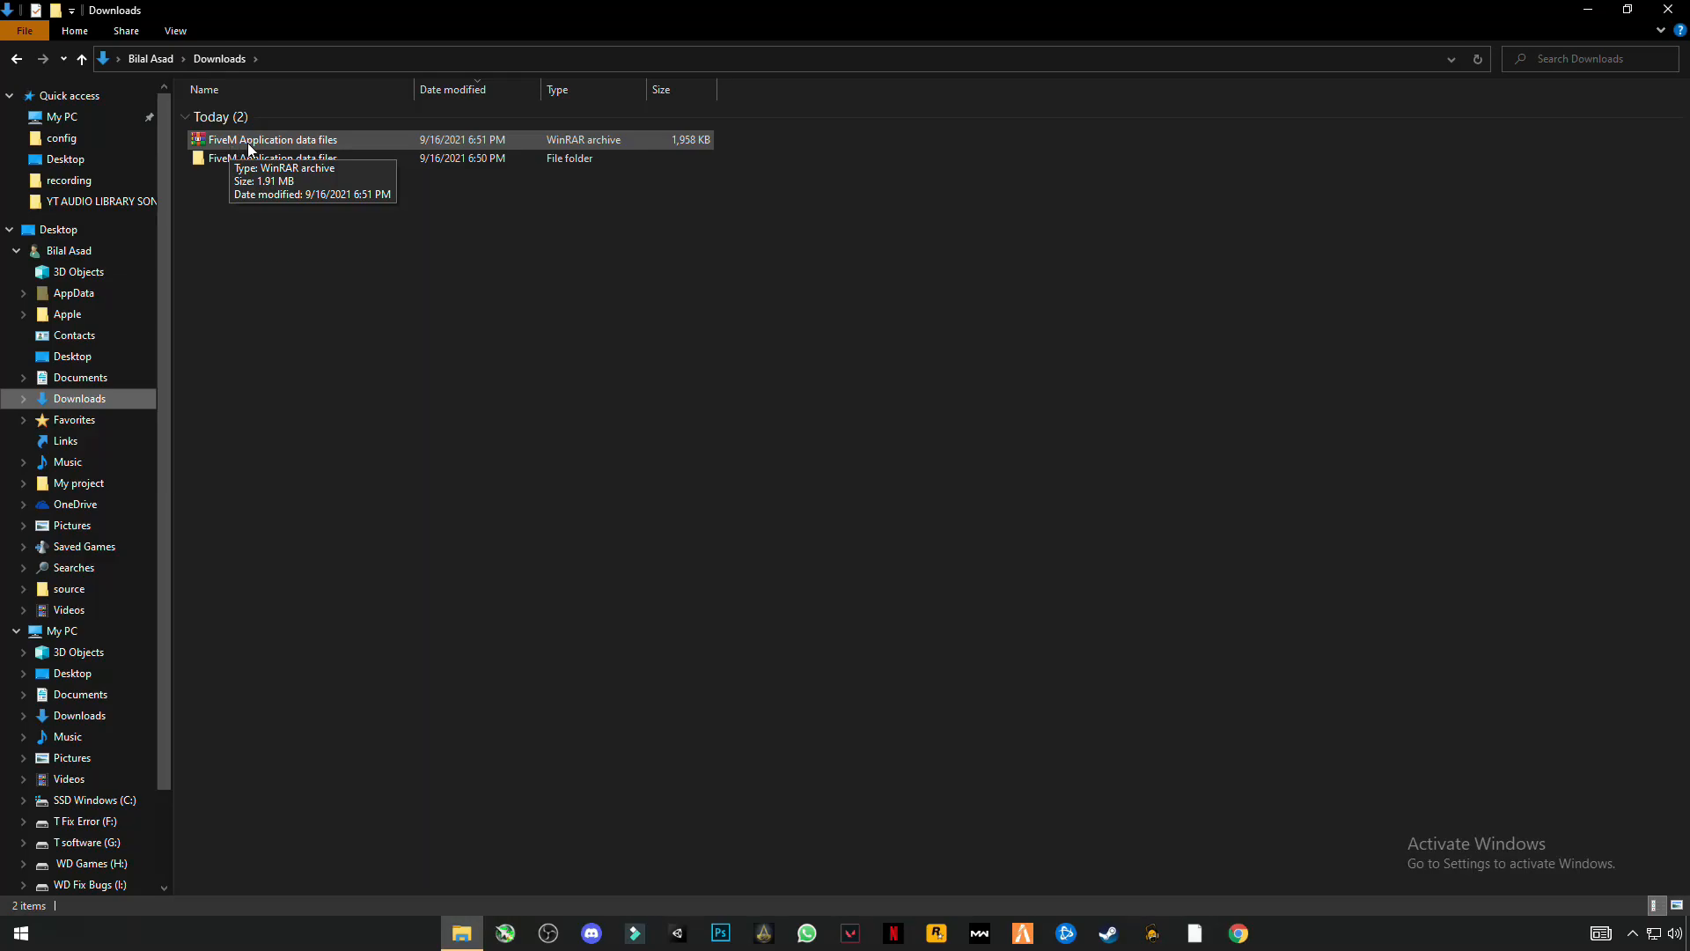
mouse_move(315, 146)
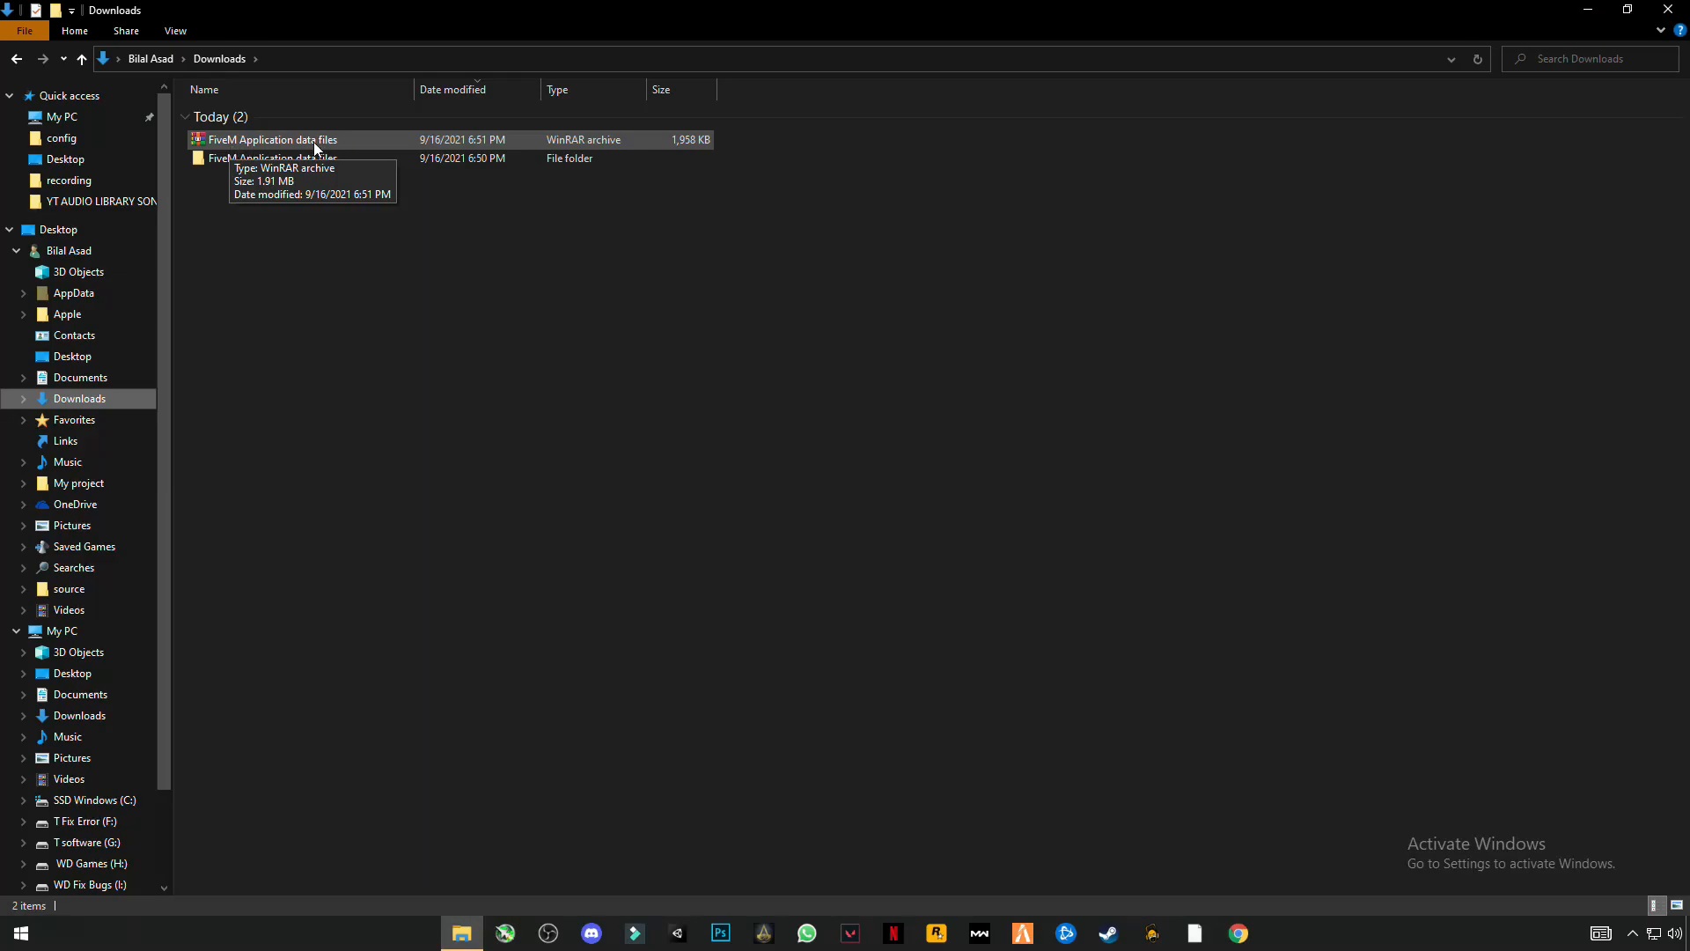
right_click(269, 139)
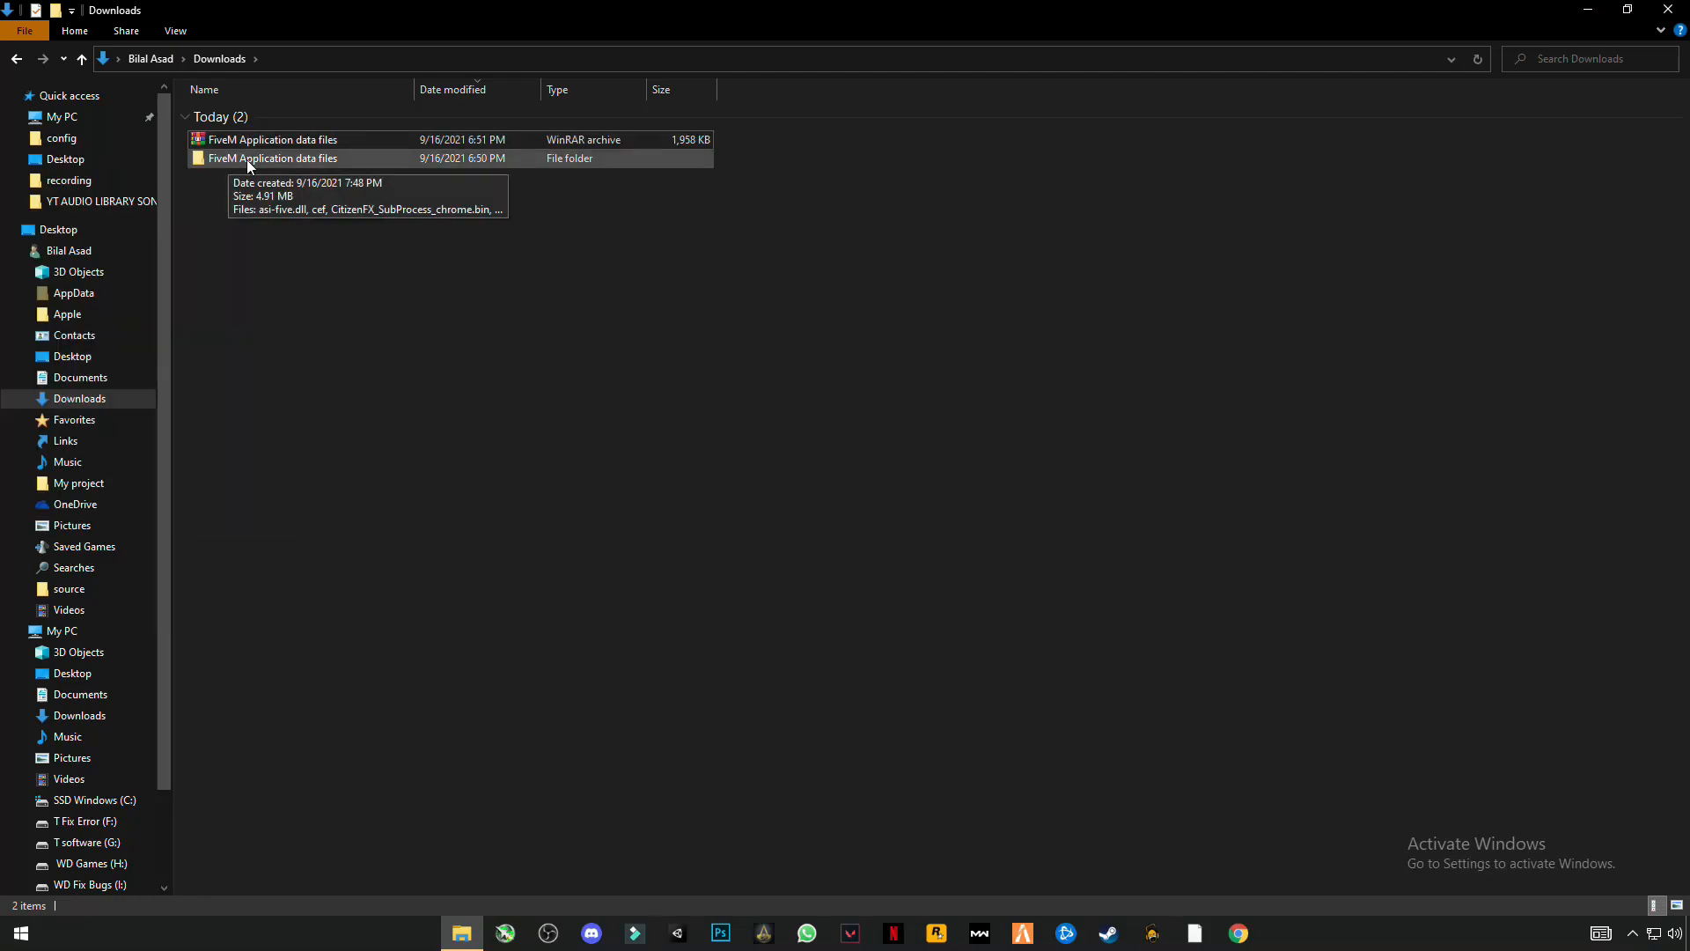
double_click(273, 158)
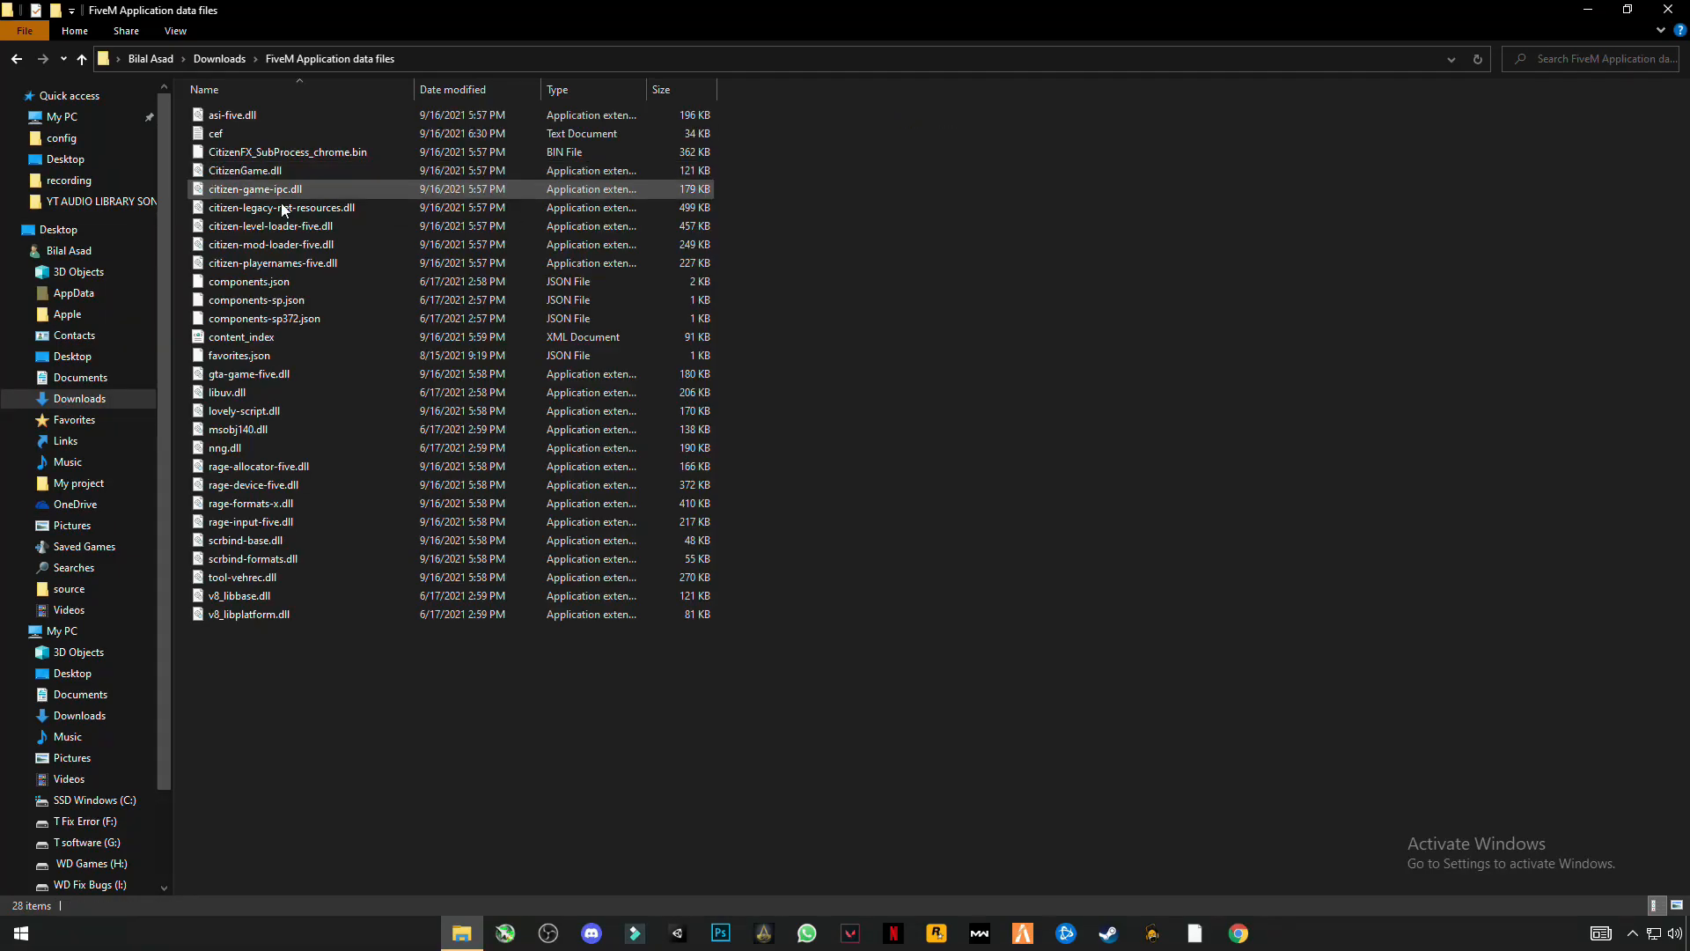
key("ctrl+a")
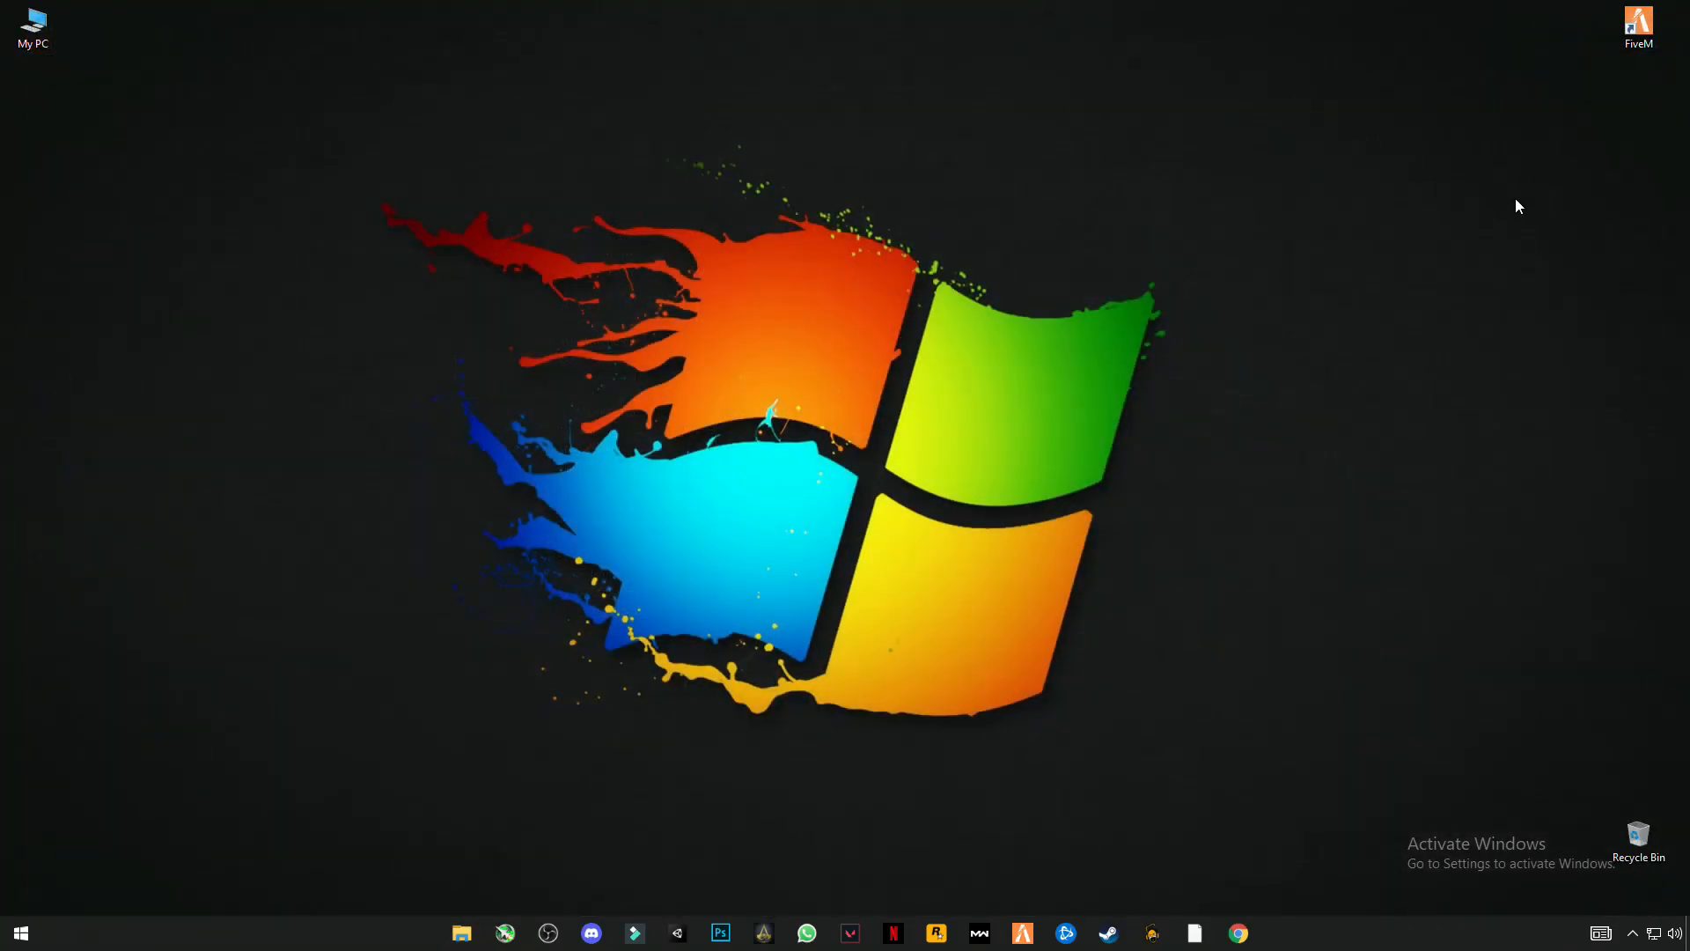
Open FiveM's install location from the desktop shortcut and go into FiveM Application Data.
right_click(1637, 26)
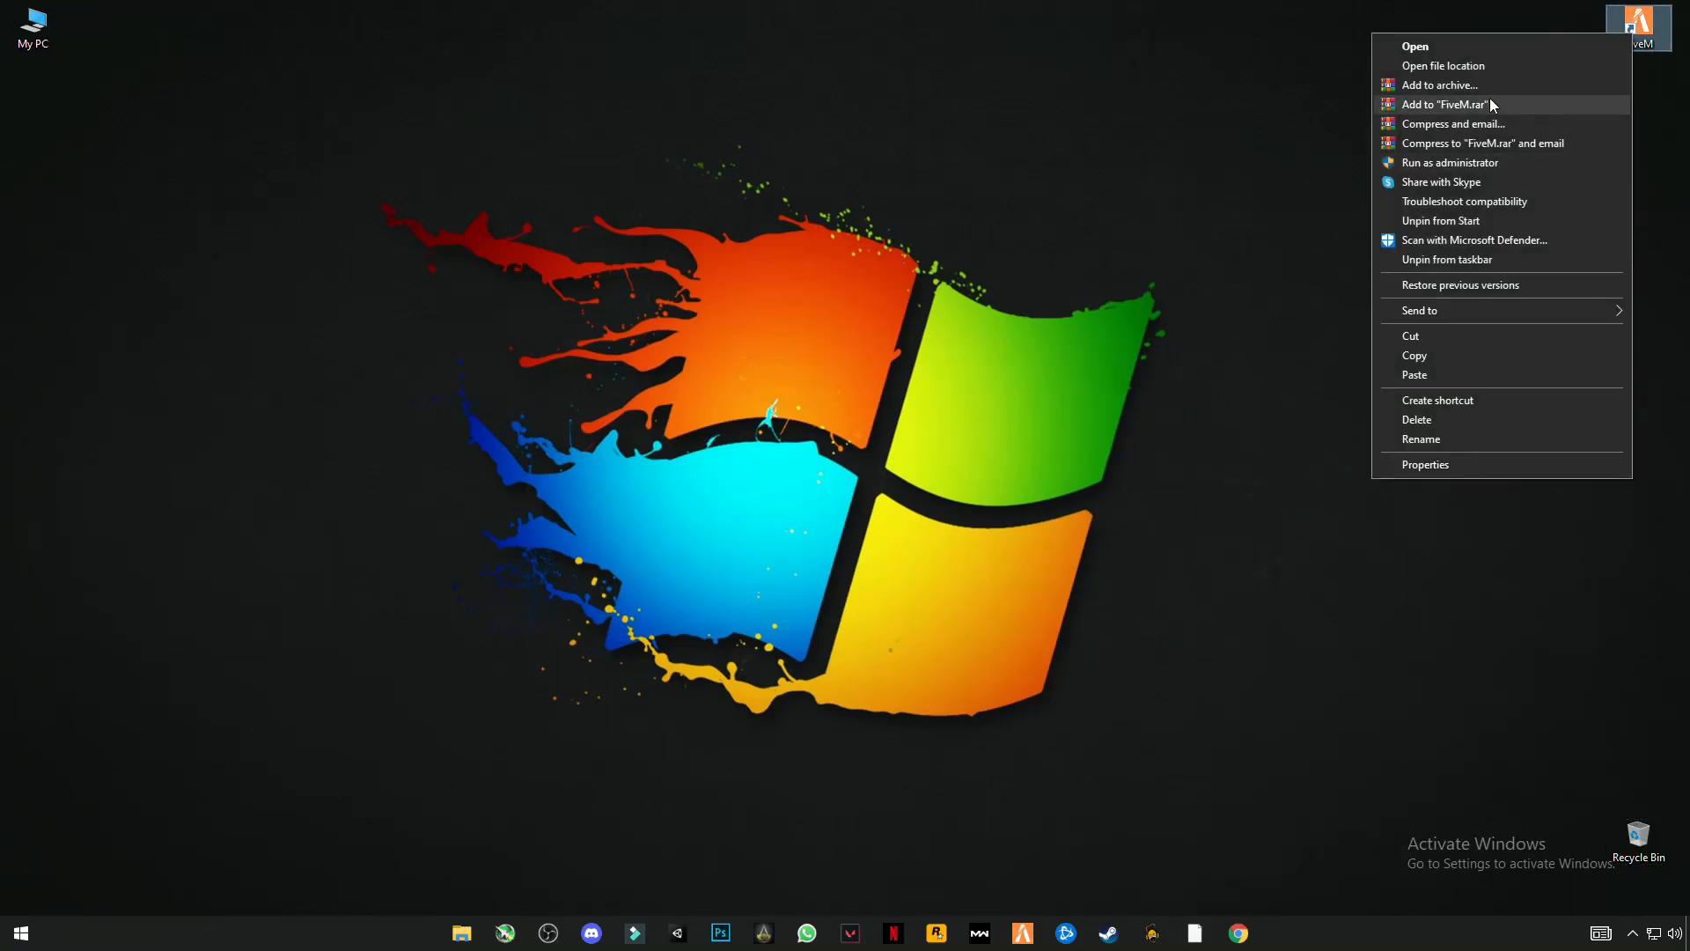
mouse_move(1439, 84)
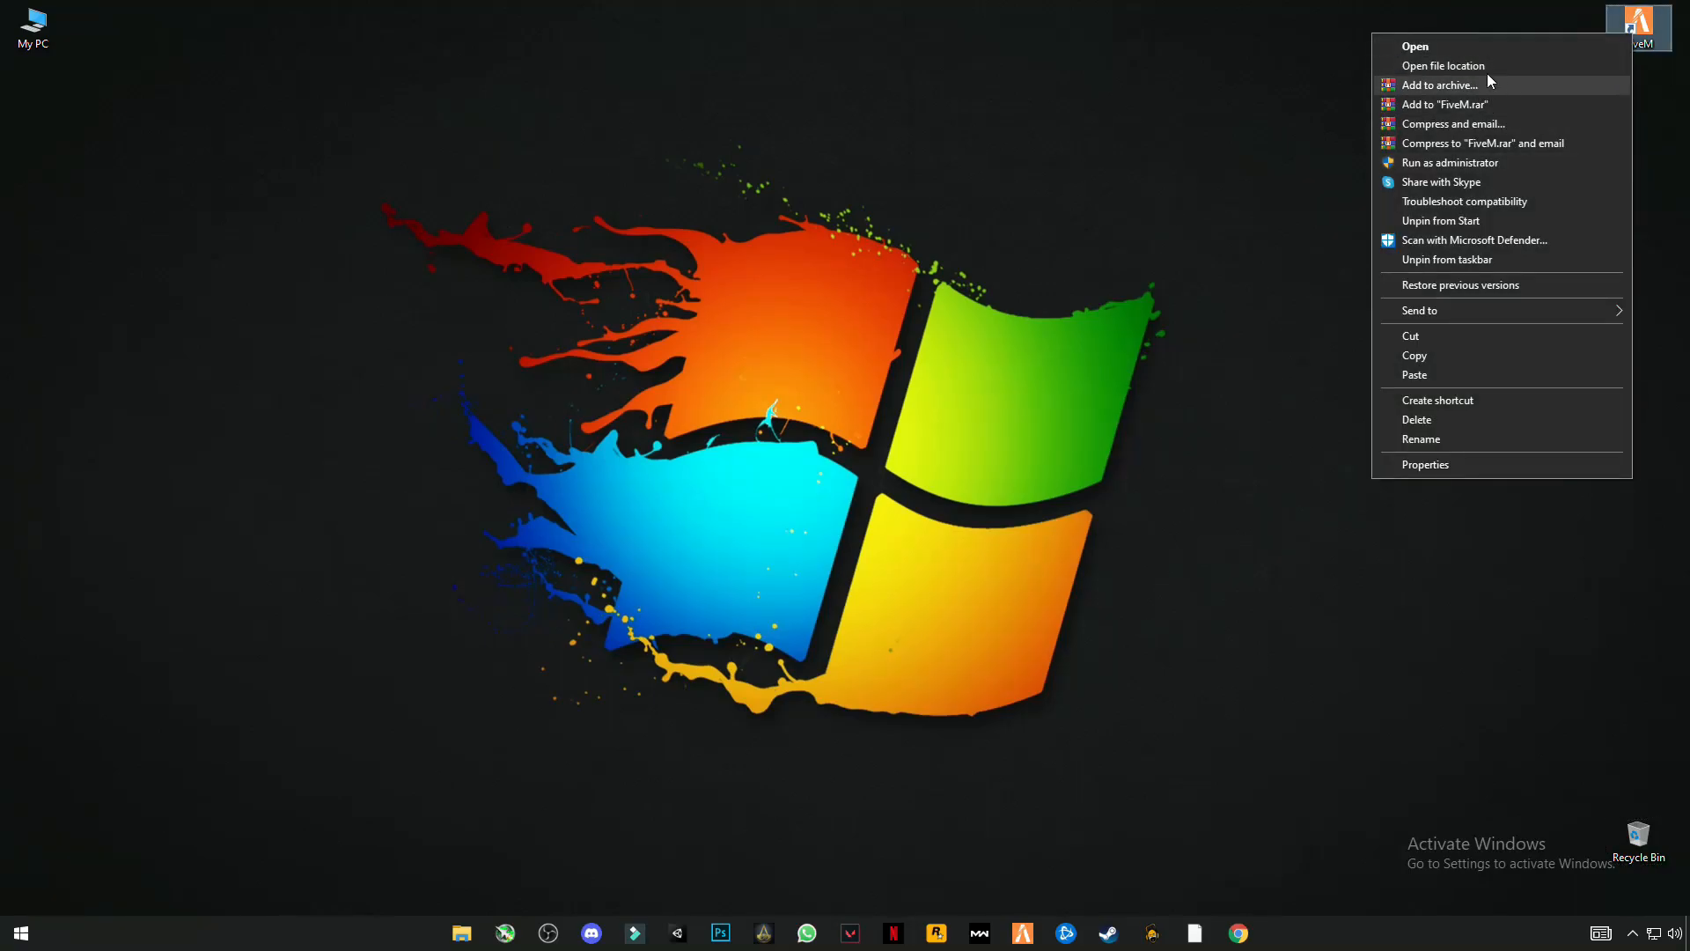
mouse_move(1441, 65)
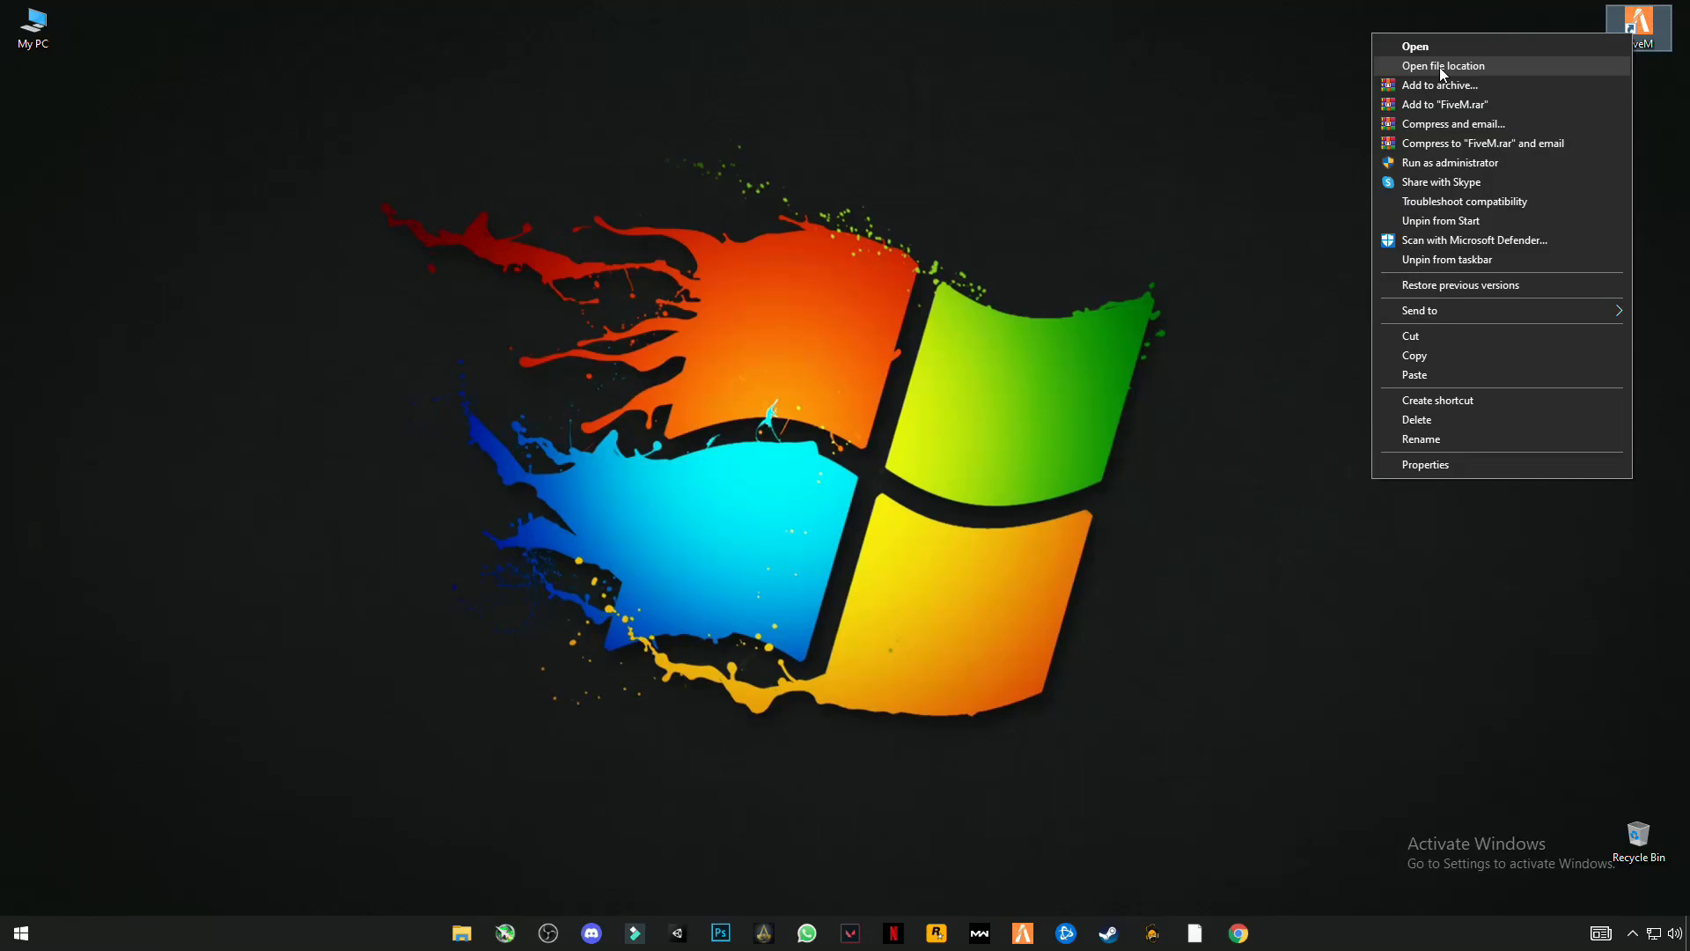
left_click(1442, 65)
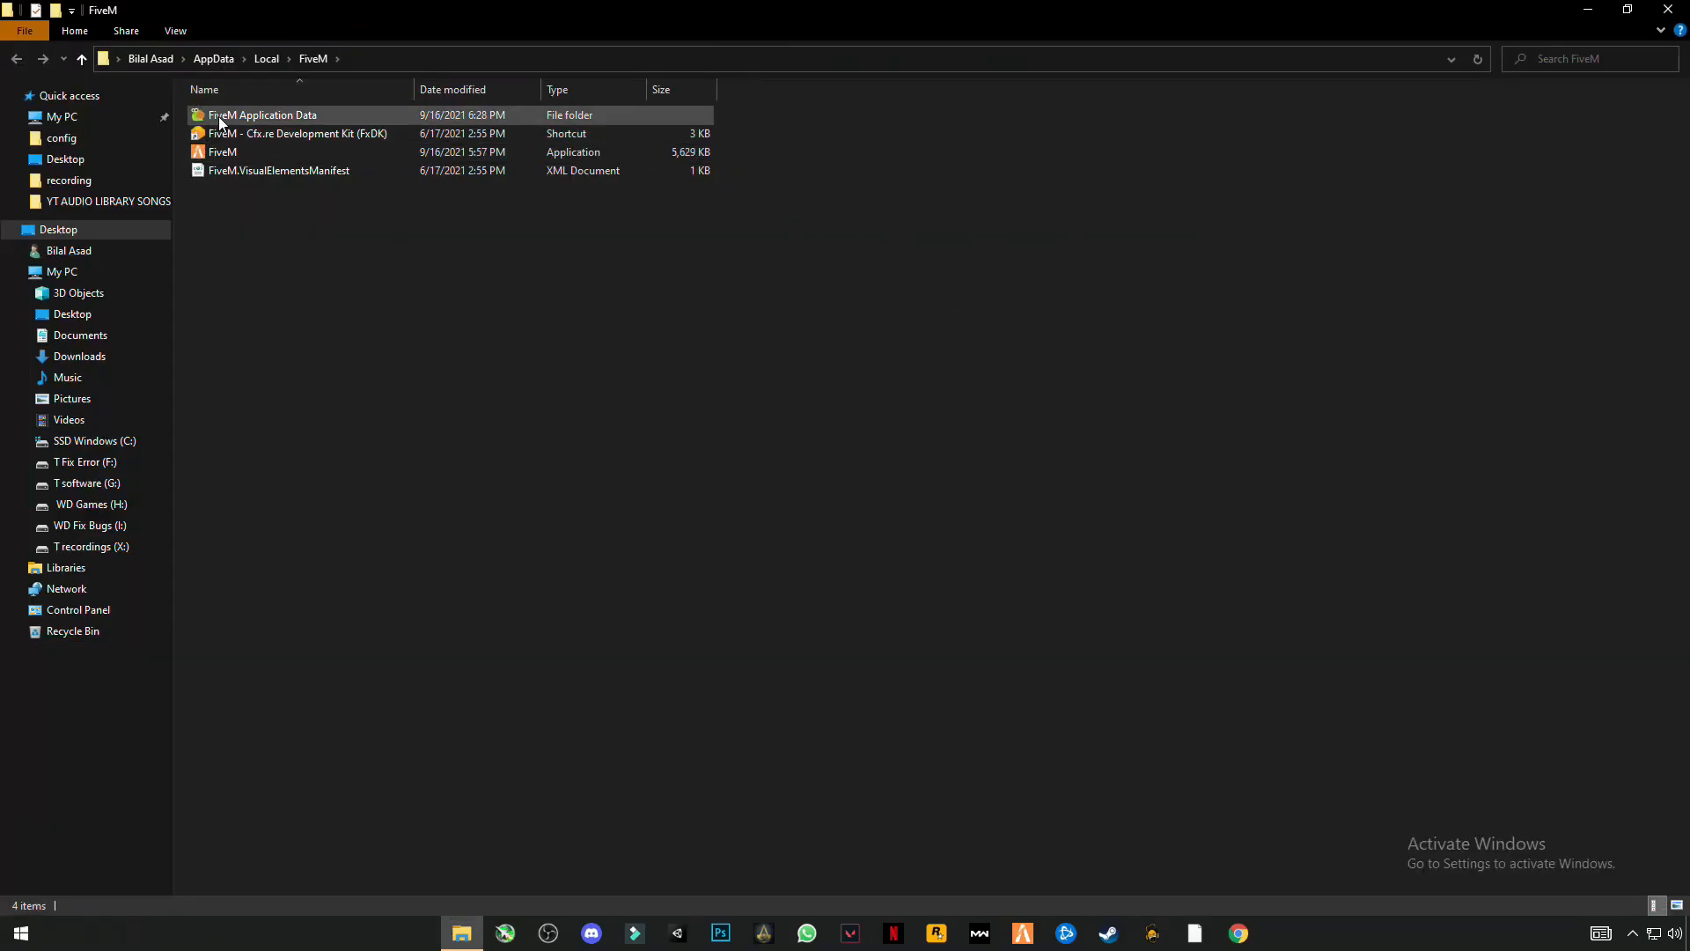
double_click(261, 116)
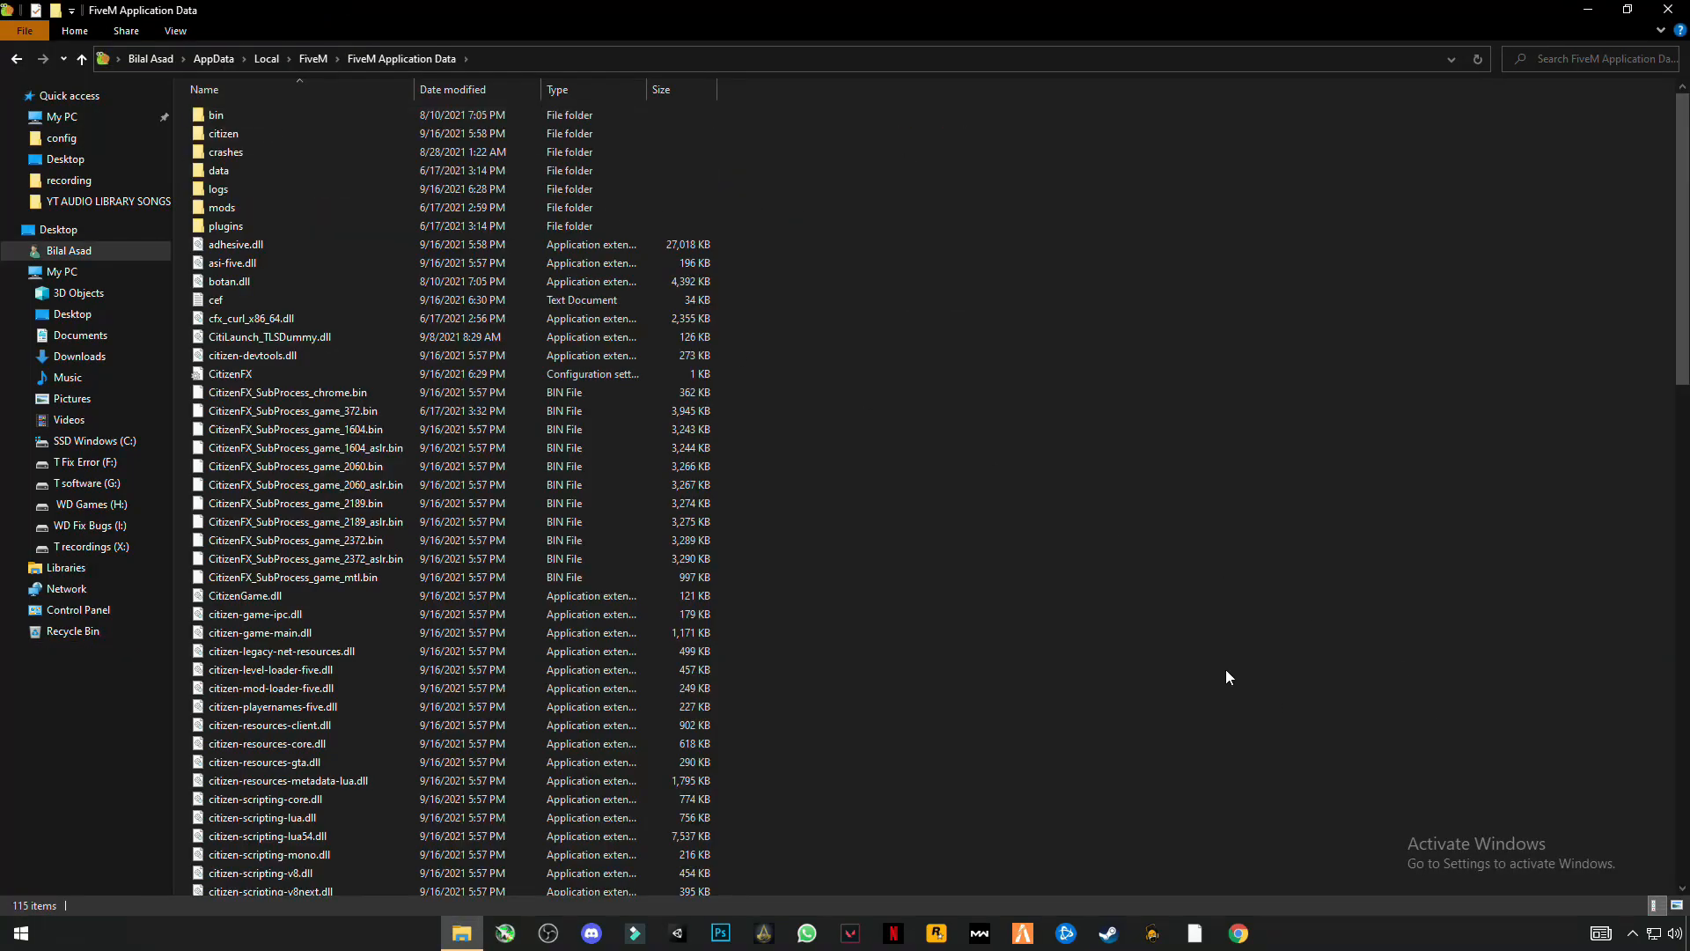
Paste the copied files into FiveM Application Data, replacing the 28 same-named files.
right_click(1227, 676)
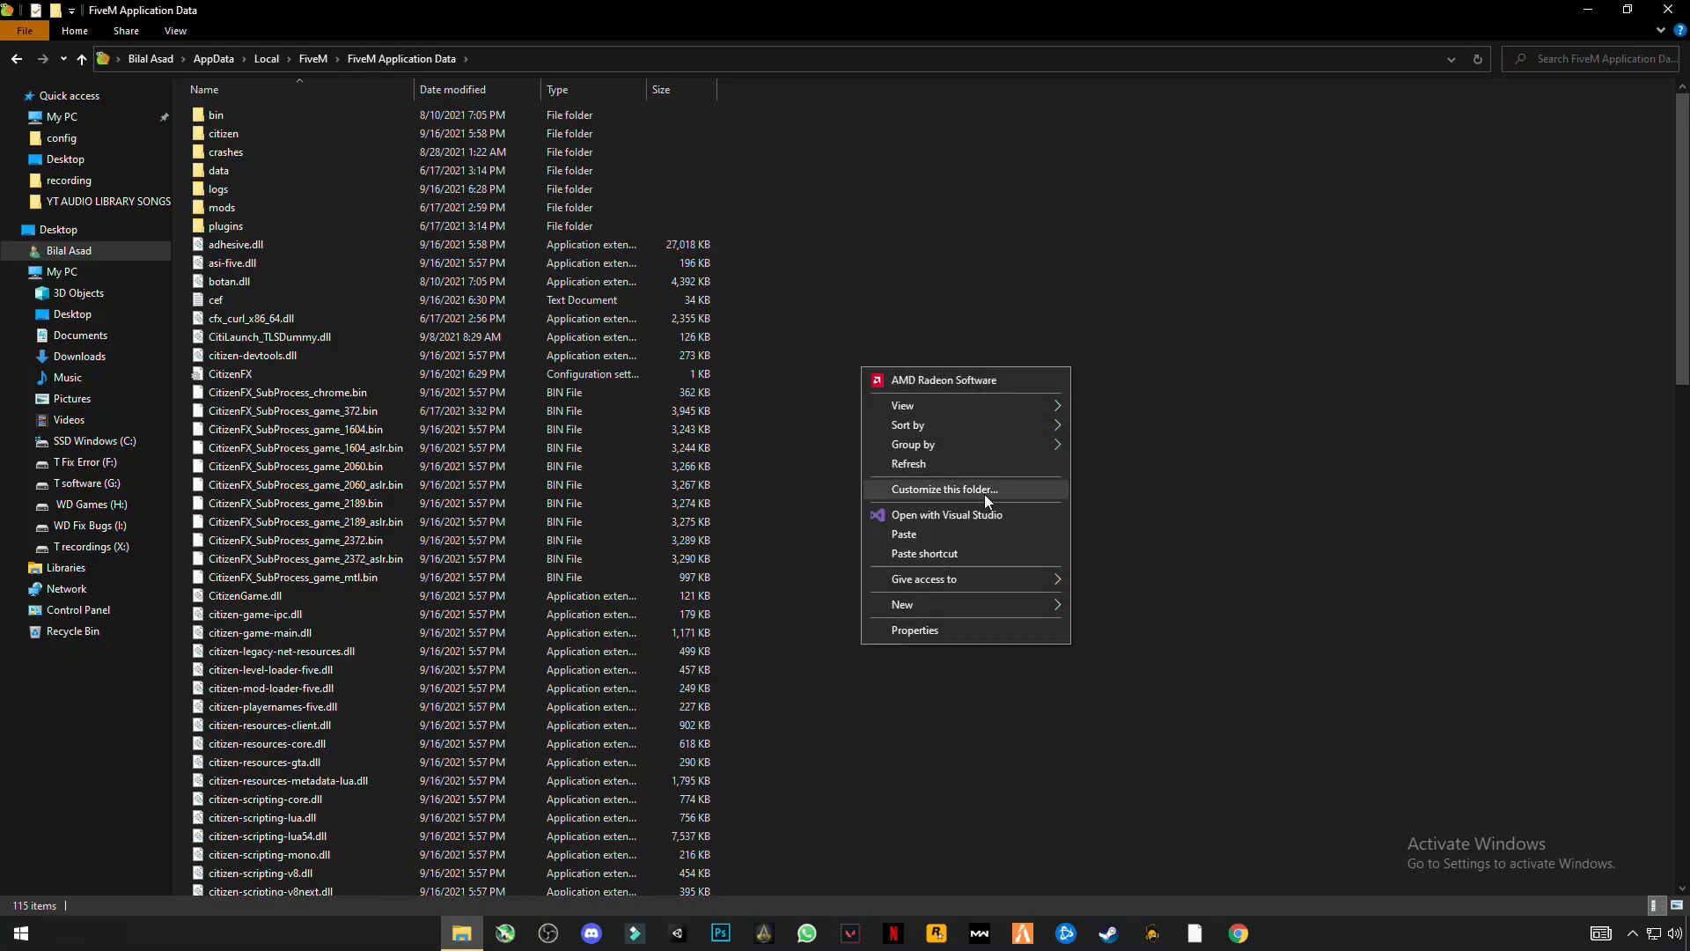
mouse_move(977, 546)
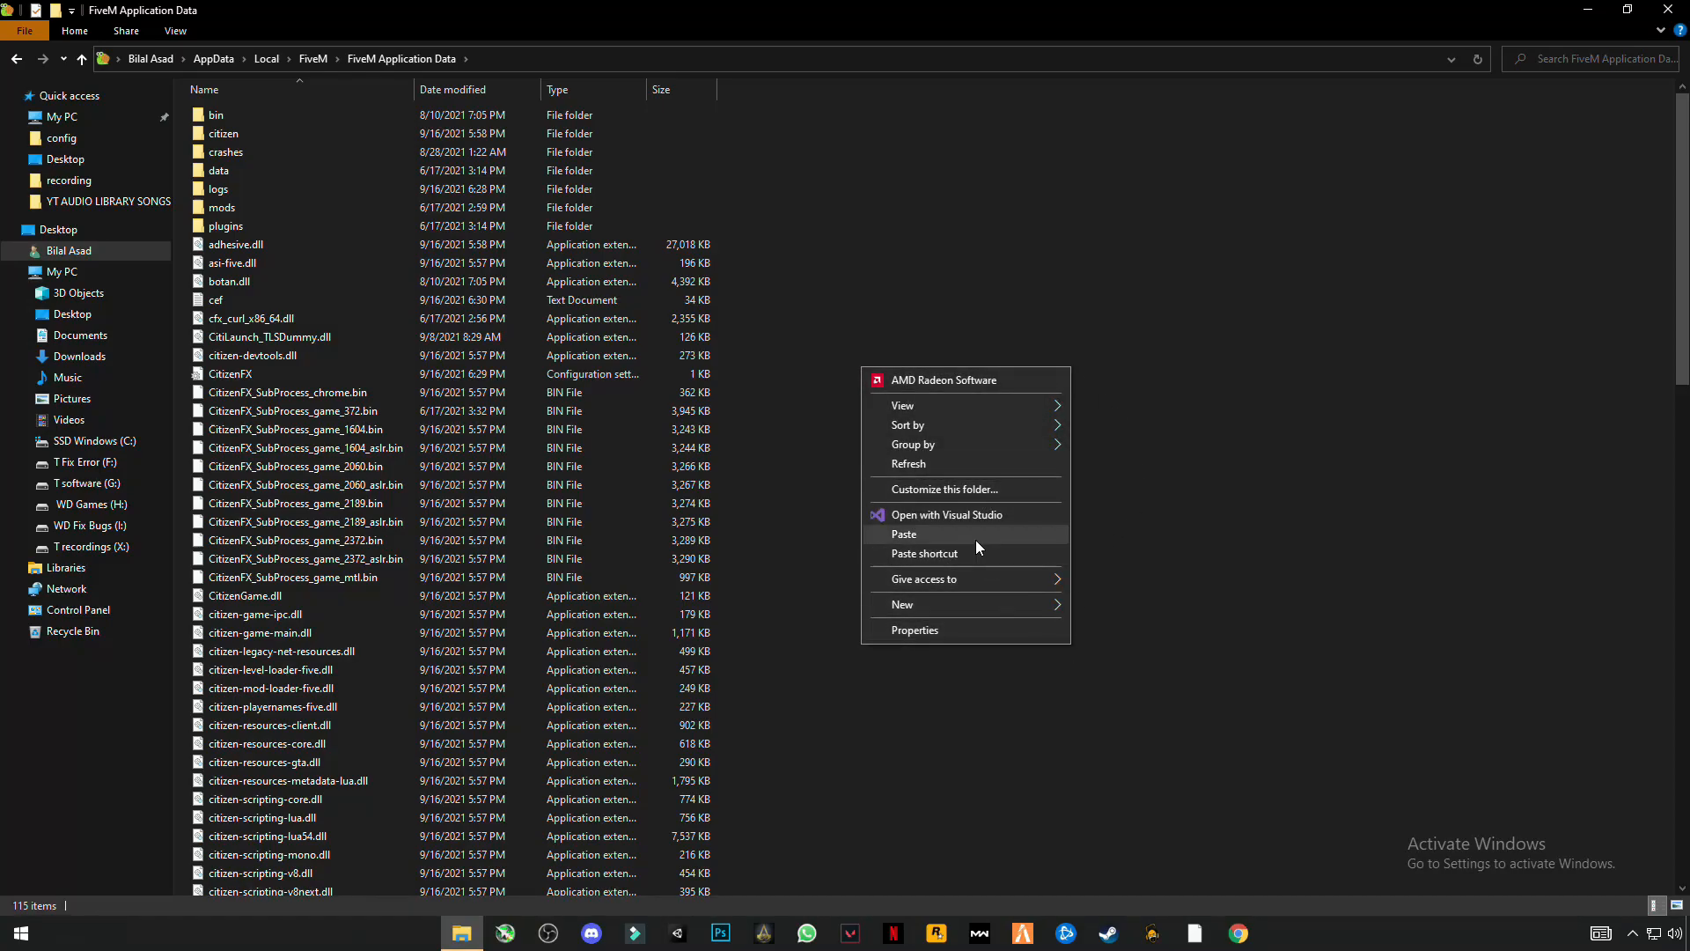
left_click(903, 534)
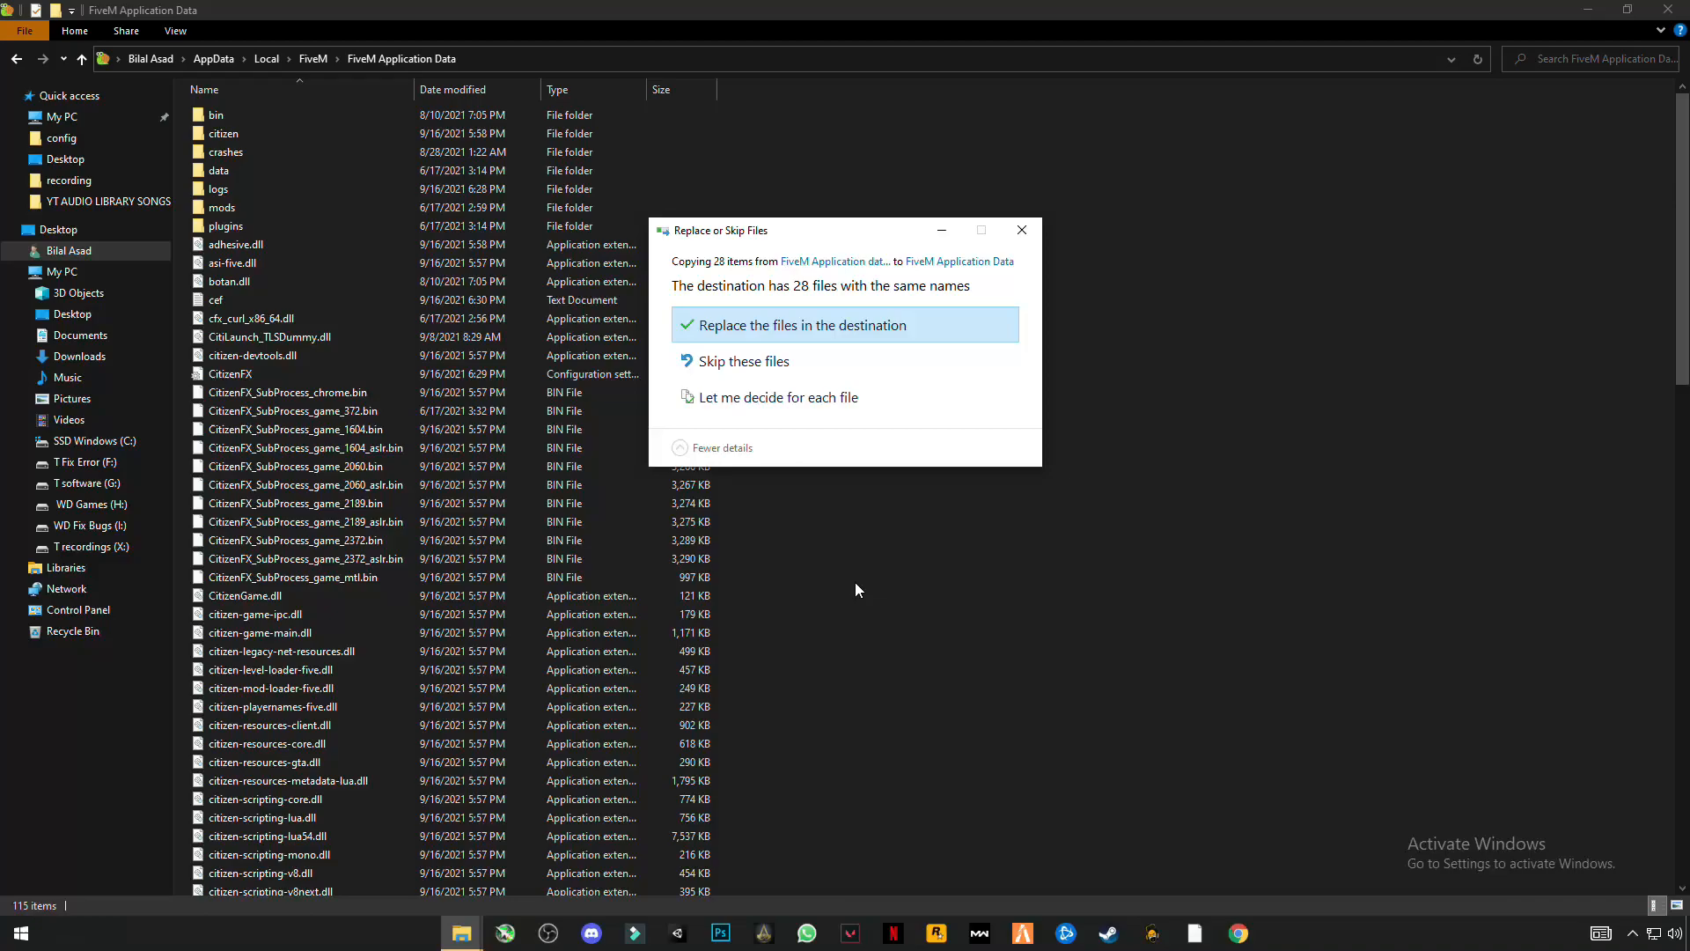
left_click(799, 324)
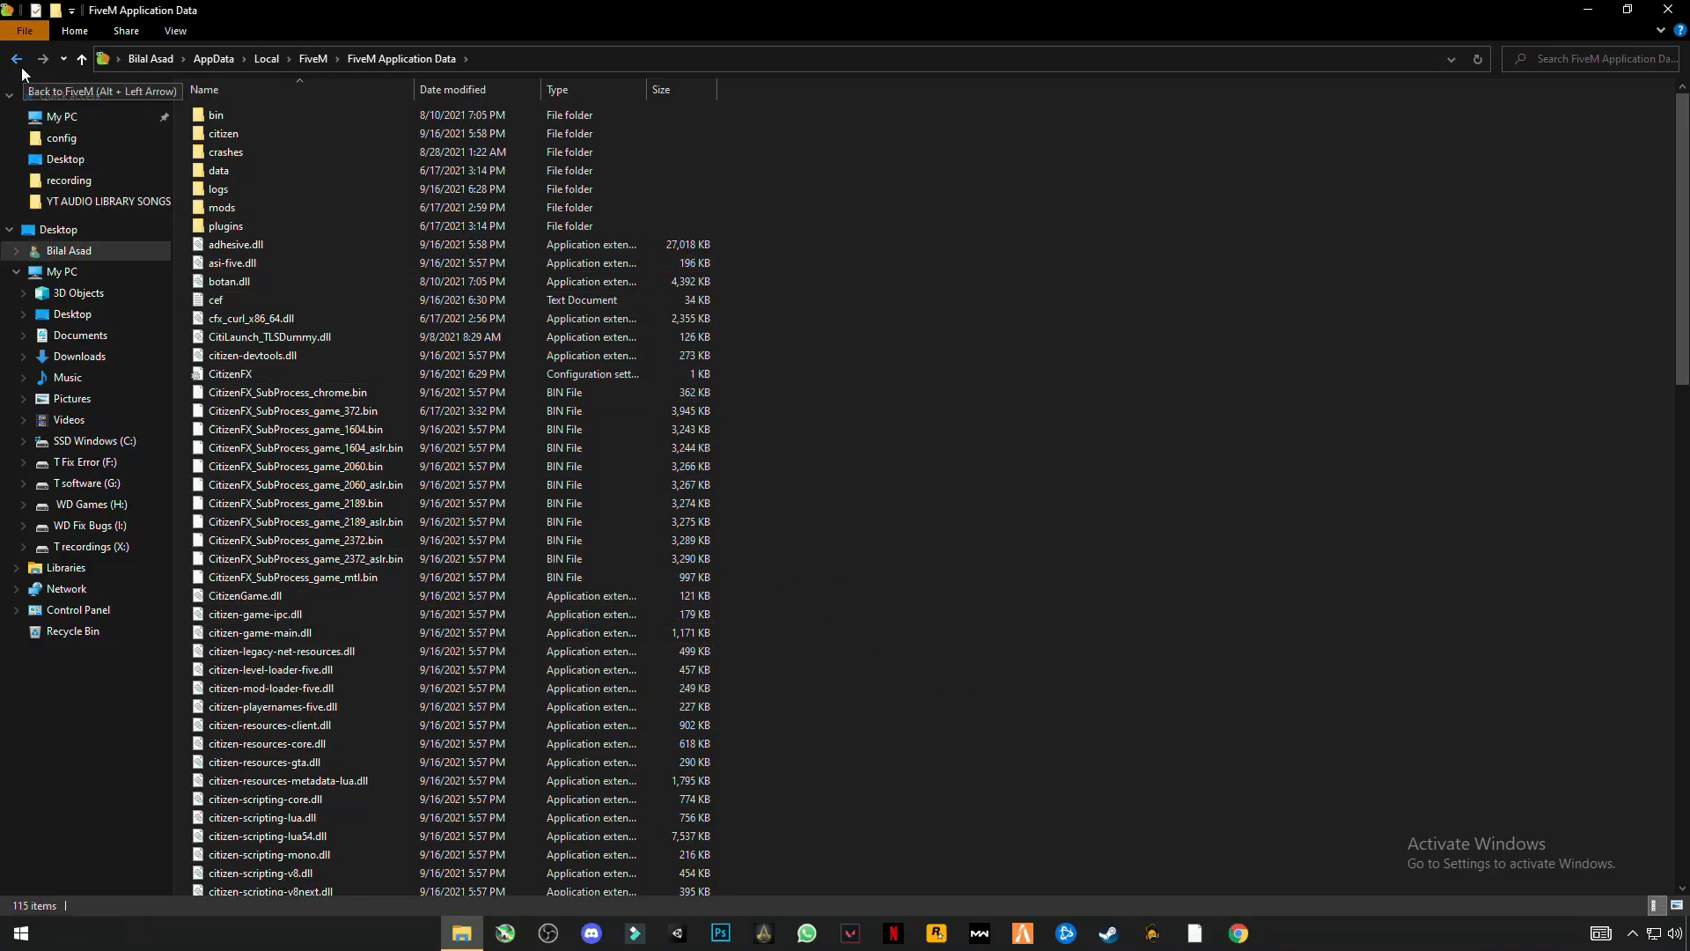
Open FiveM.exe's Properties on the Compatibility settings.
left_click(18, 60)
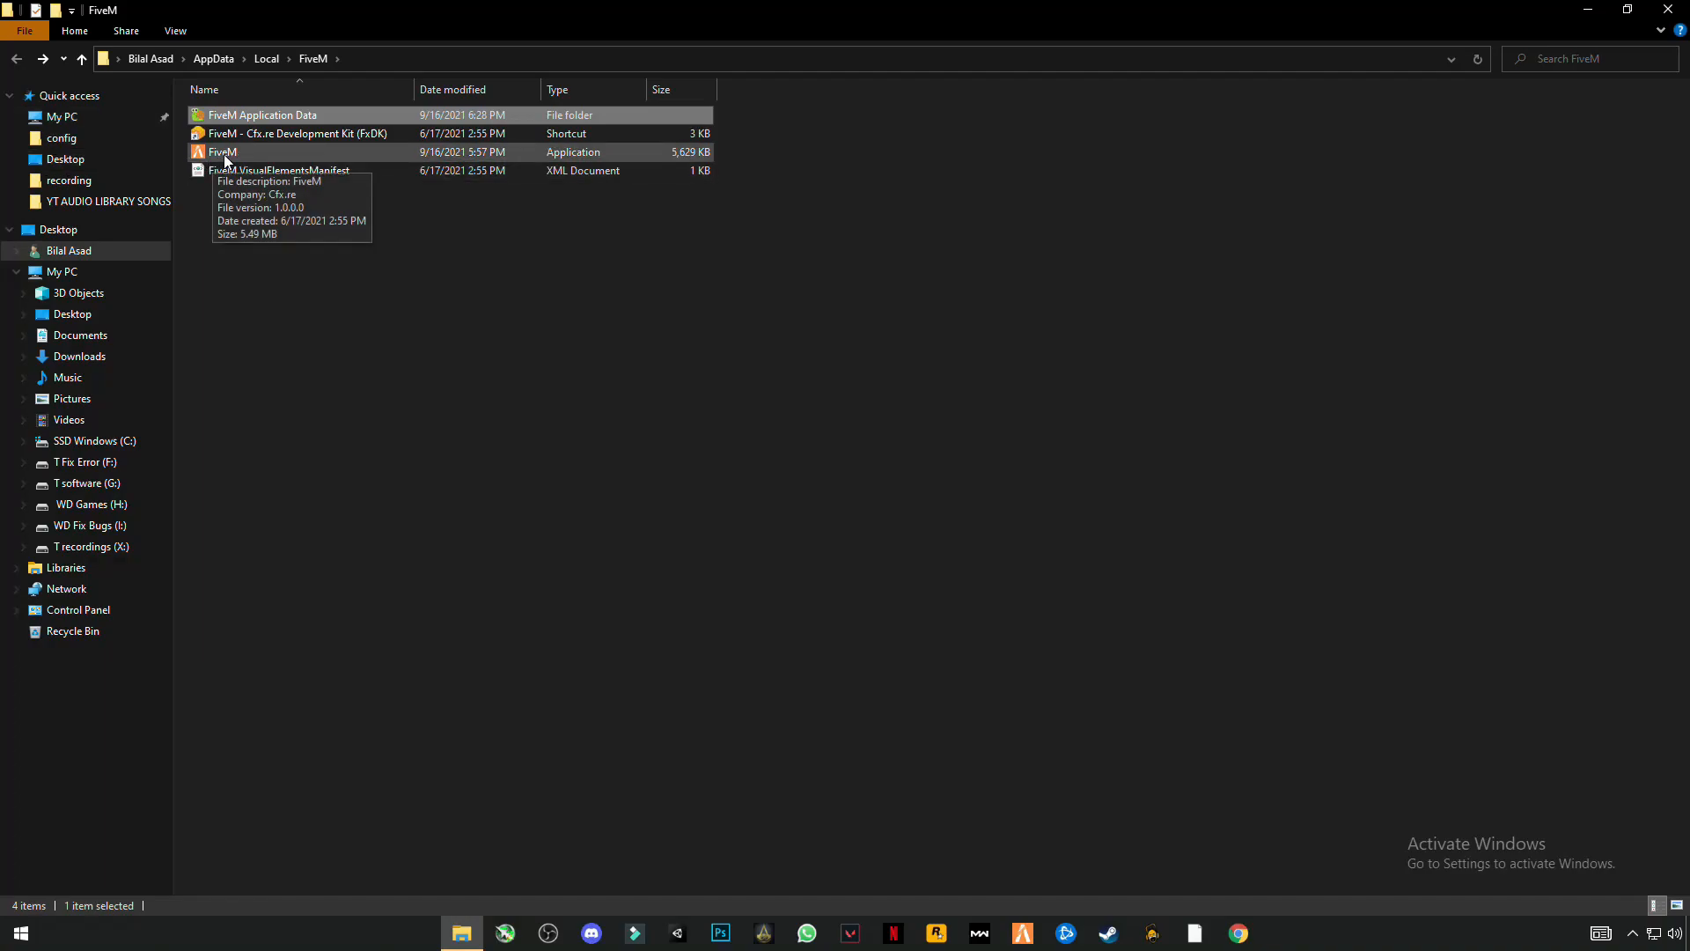
right_click(223, 151)
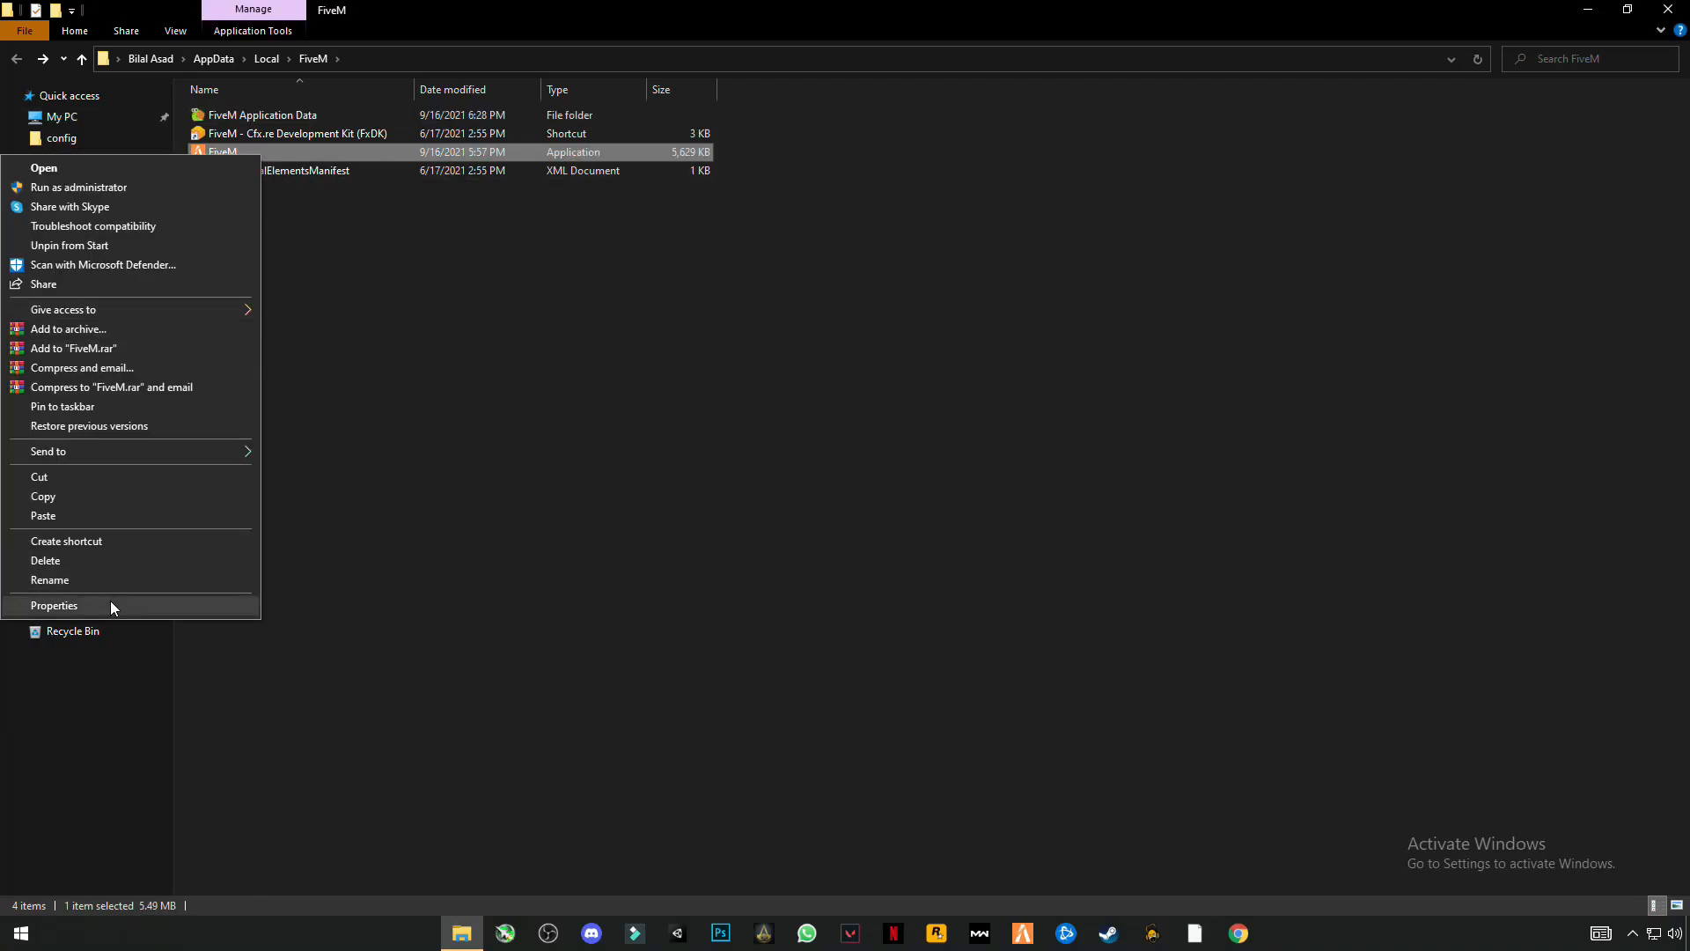
left_click(53, 604)
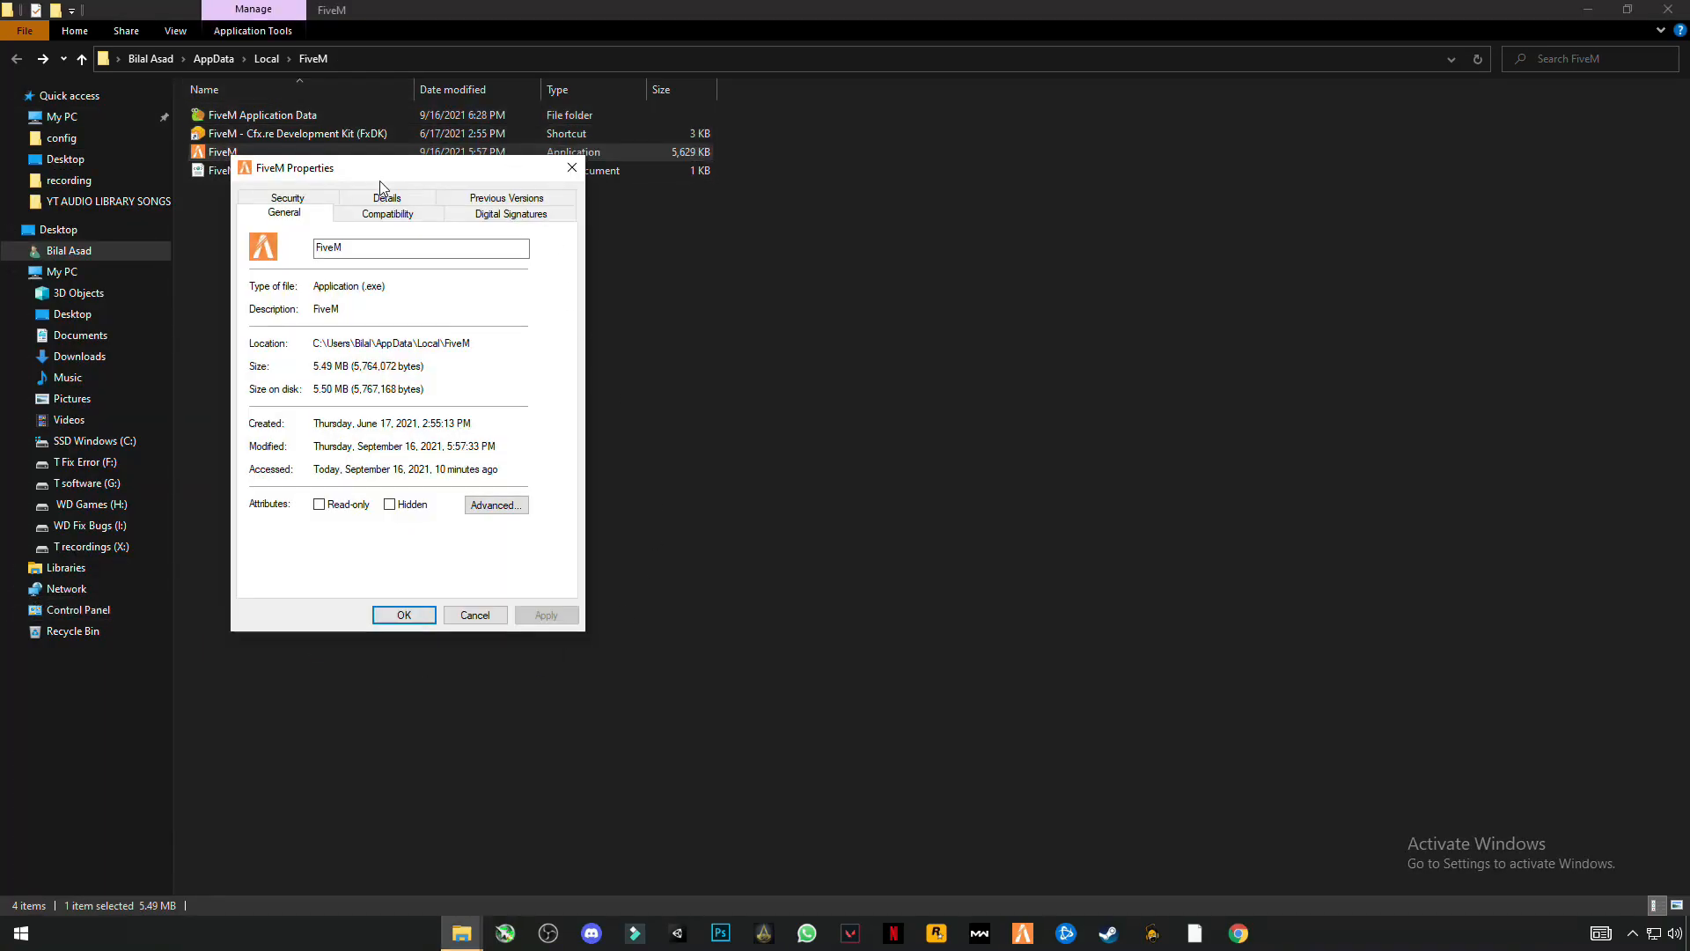
left_click(386, 213)
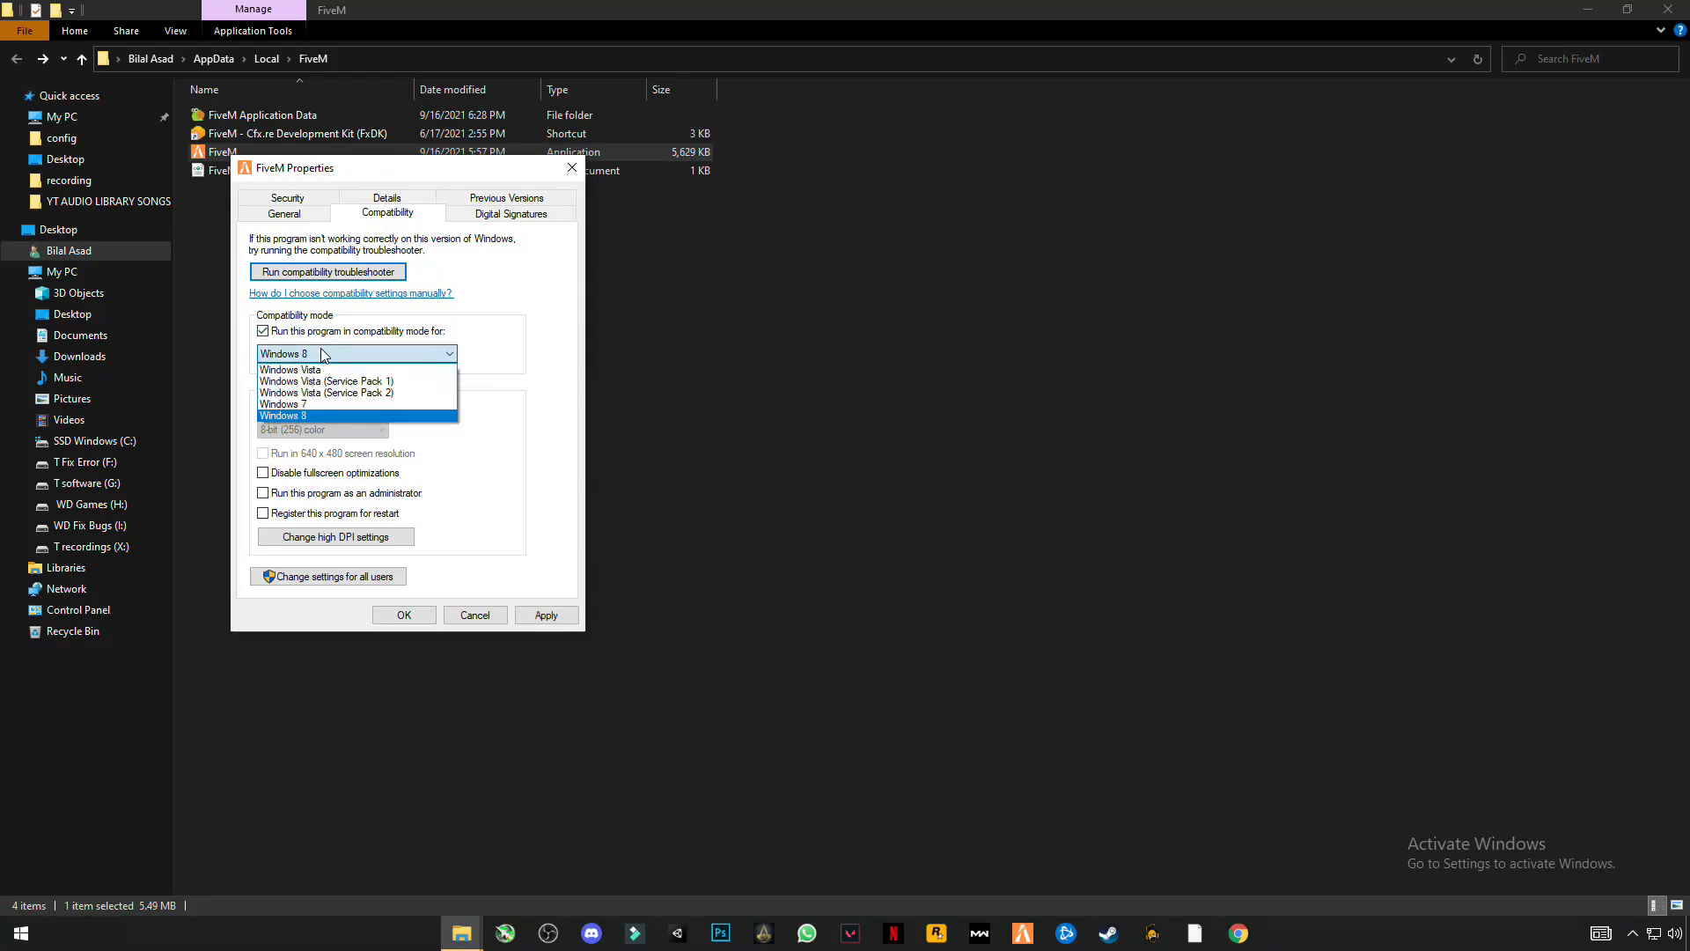
mouse_move(321, 370)
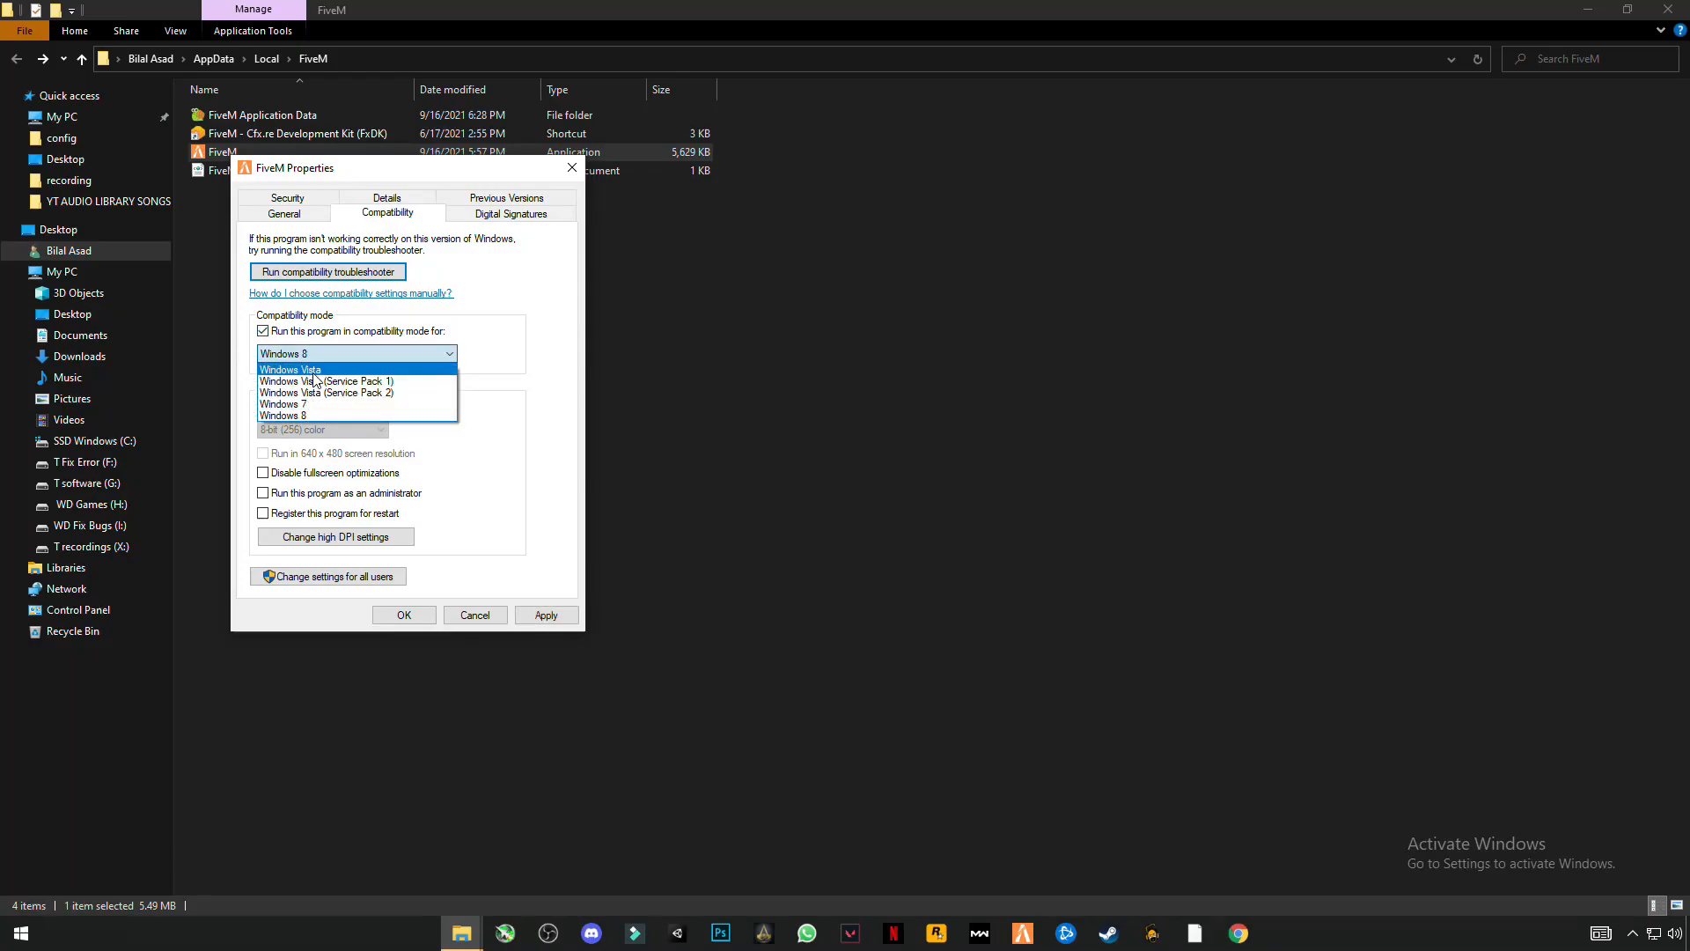
mouse_move(326, 380)
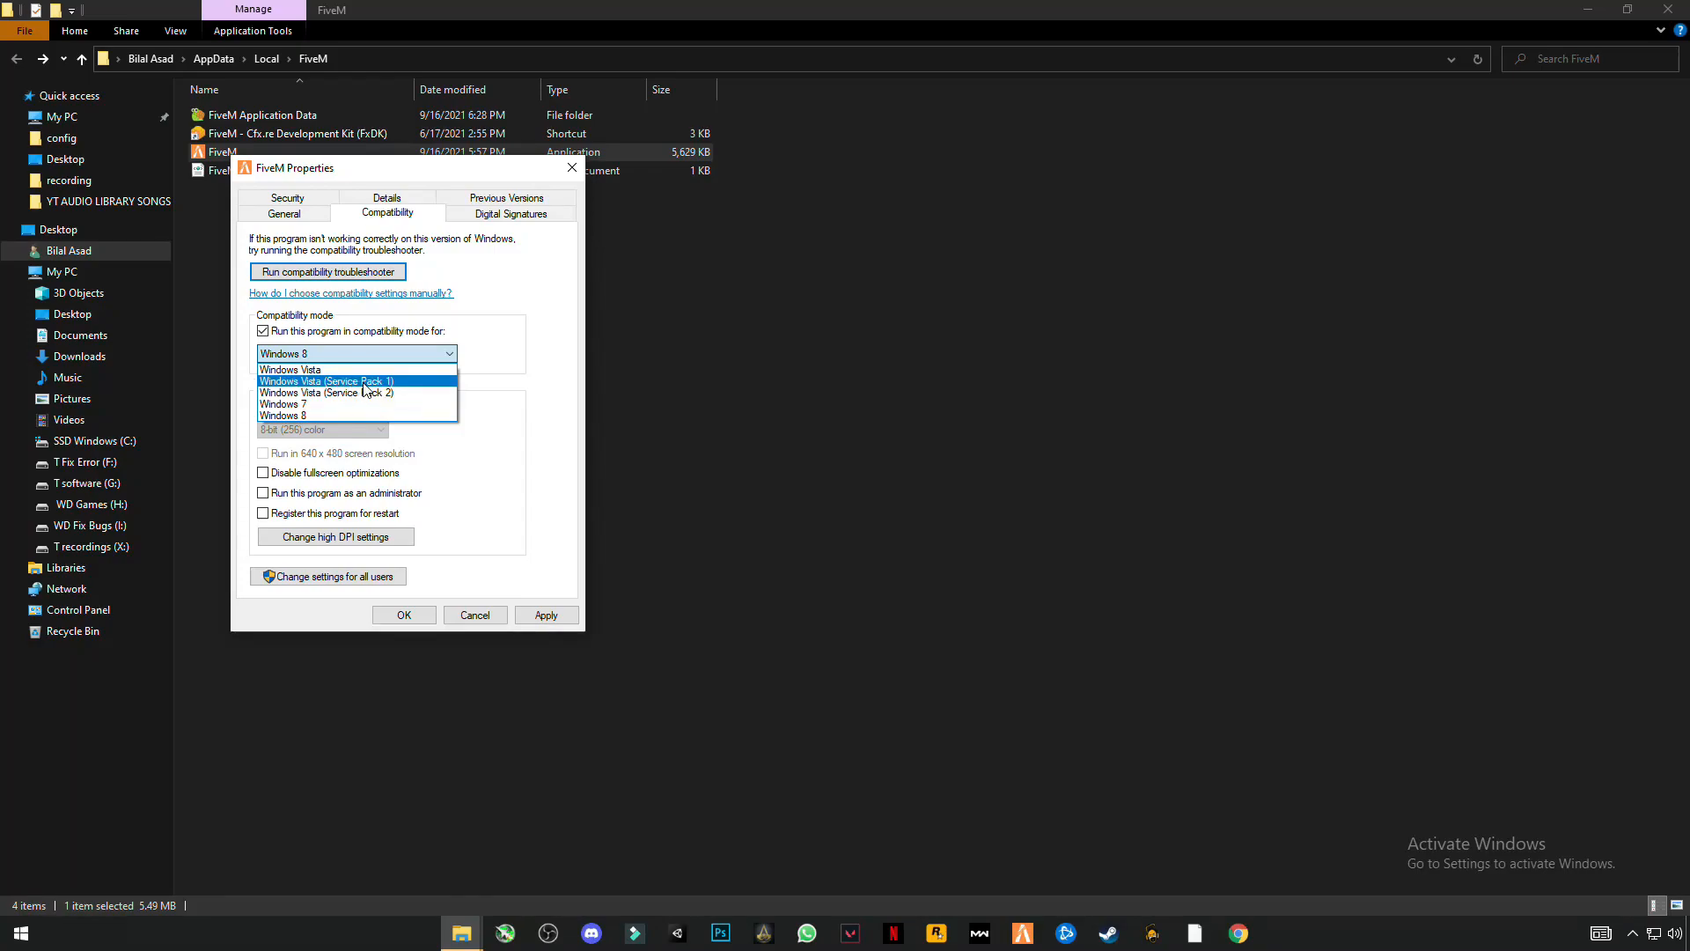
Set FiveM.exe to Windows Vista (Service Pack 1) compatibility mode and run as administrator, then save.
left_click(327, 381)
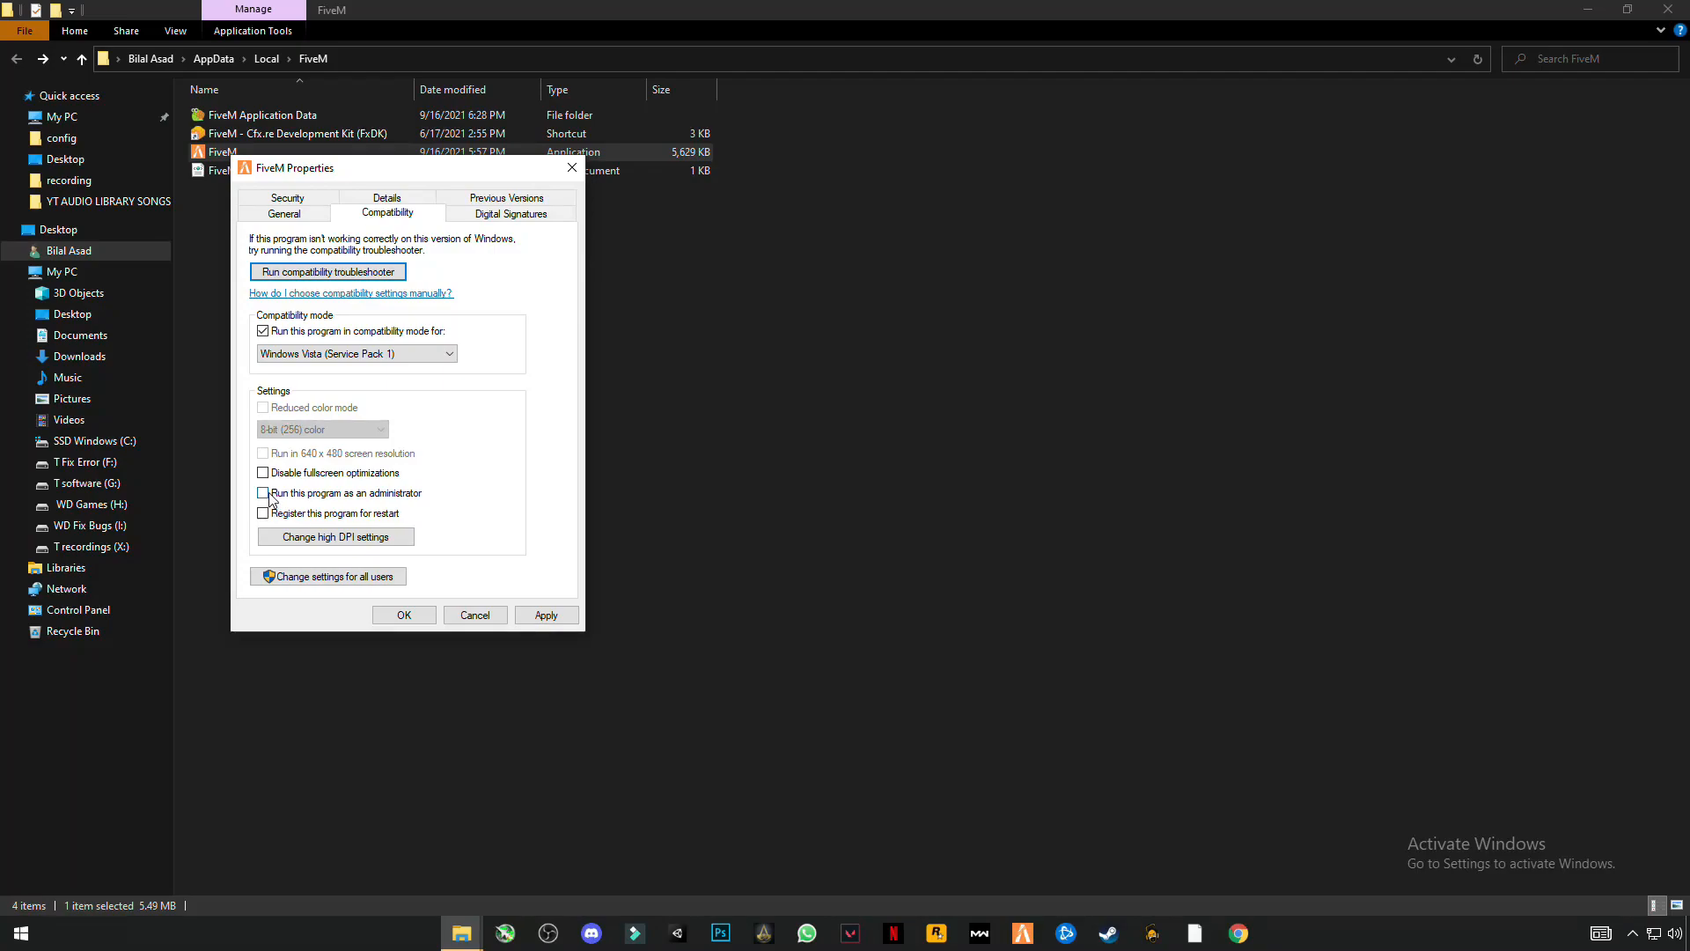
left_click(262, 493)
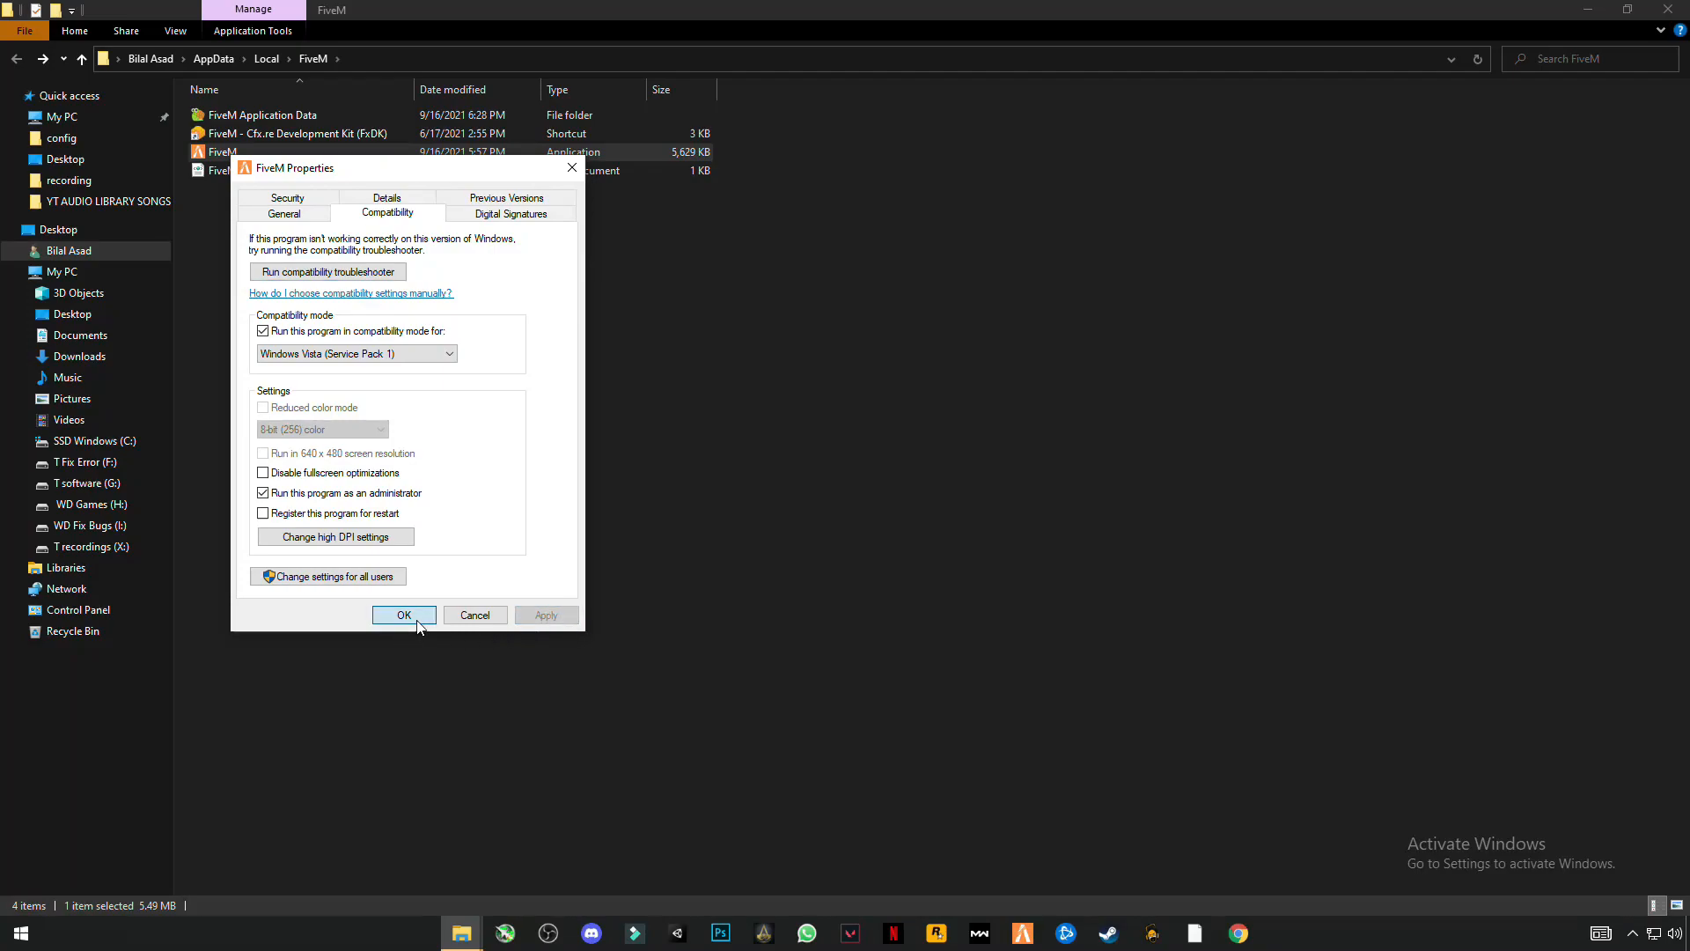
left_click(403, 614)
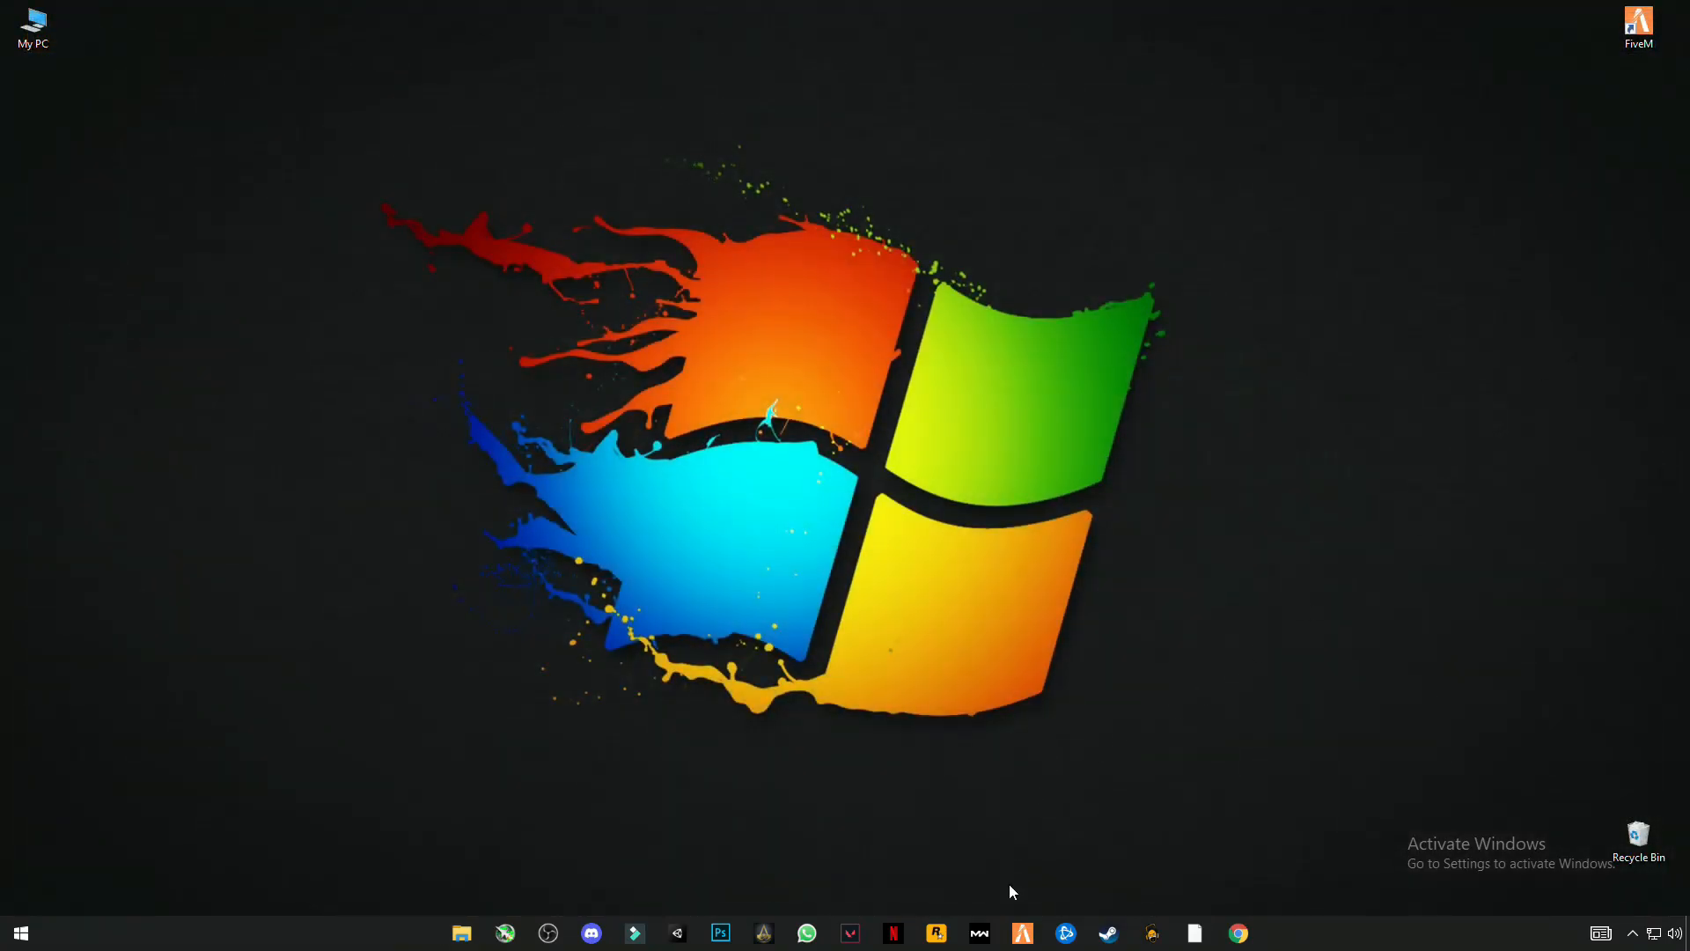